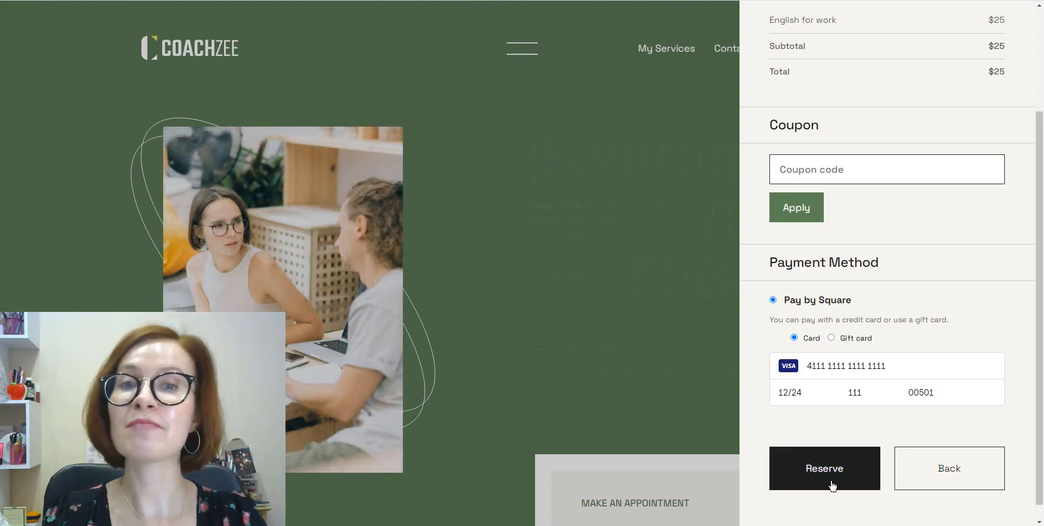
- Reserve the $25 English for work booking, paying by card through Square
{"action": "left_click", "coordinate": [824, 467]}
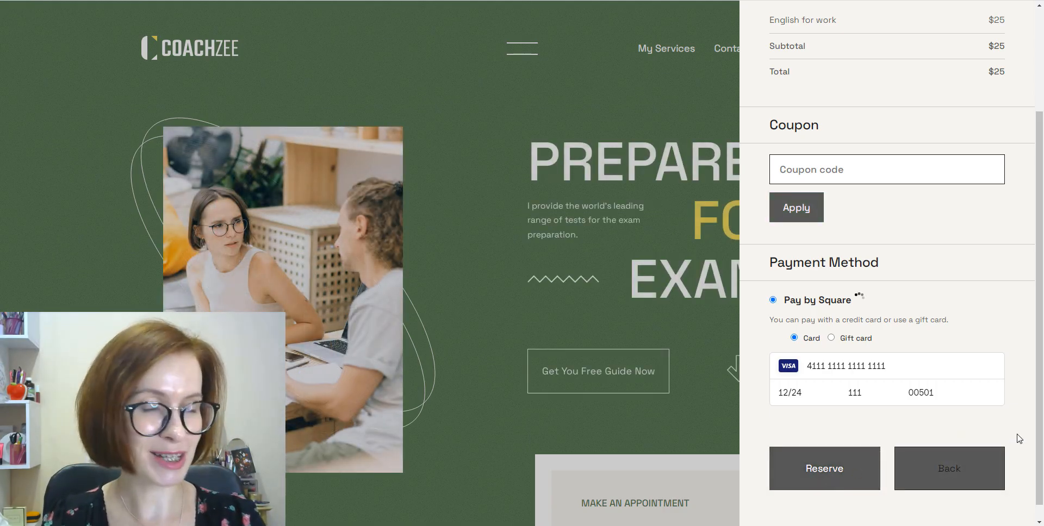
{"action": "left_click", "coordinate": [825, 468]}
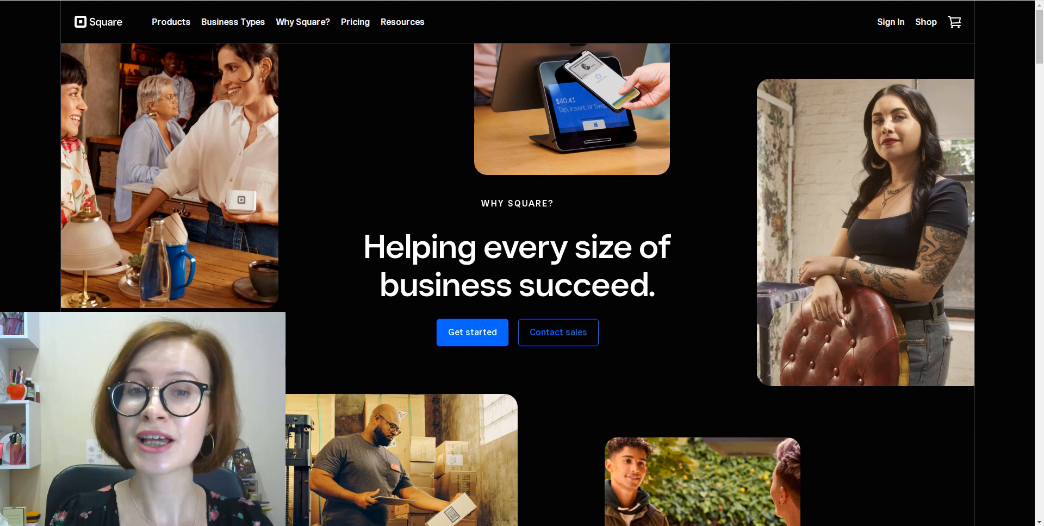
{"action": "scroll", "scroll_direction": "up", "scroll_amount": 3}
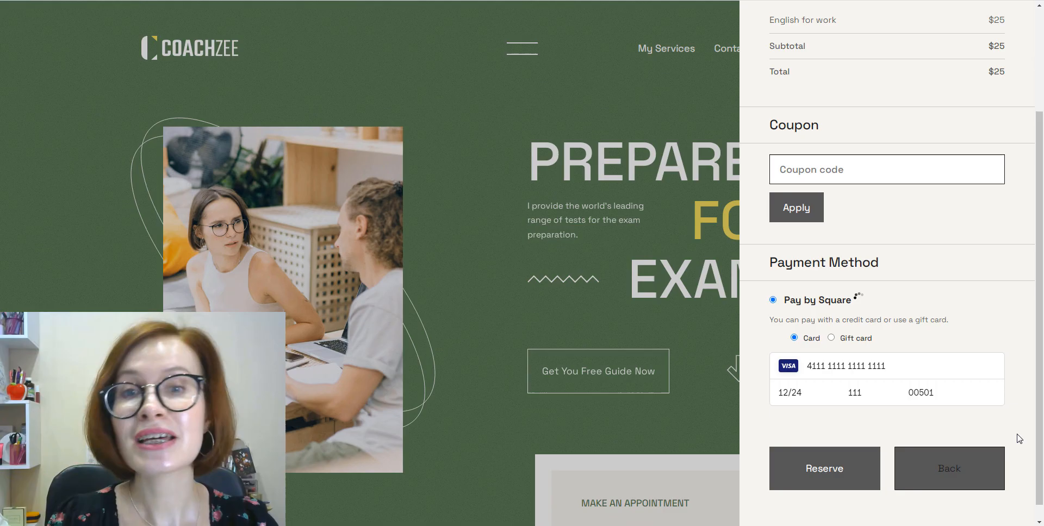
- Start the $45 English for kids booking and select Gift card under Pay by Square
{"action": "left_click", "coordinate": [824, 469]}
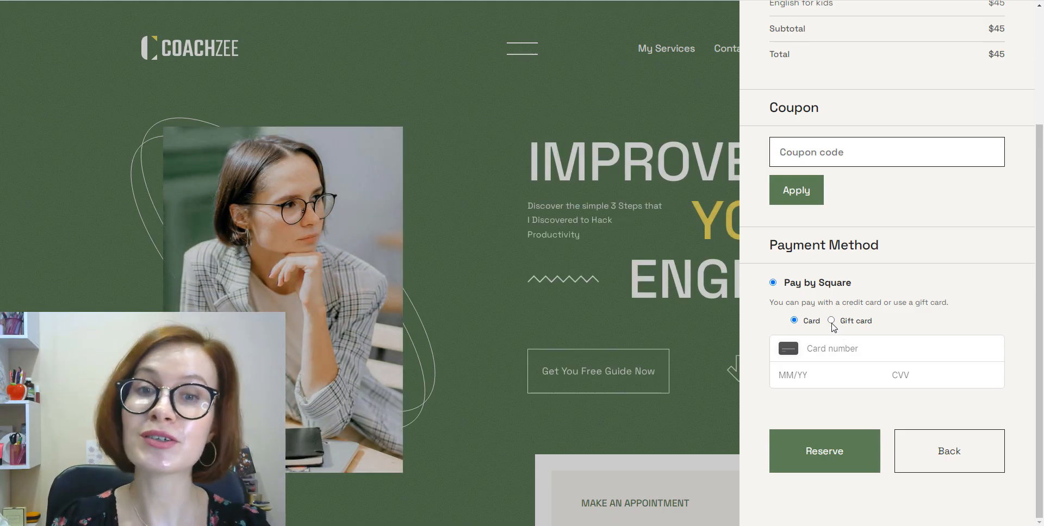
{"action": "left_click", "coordinate": [831, 321]}
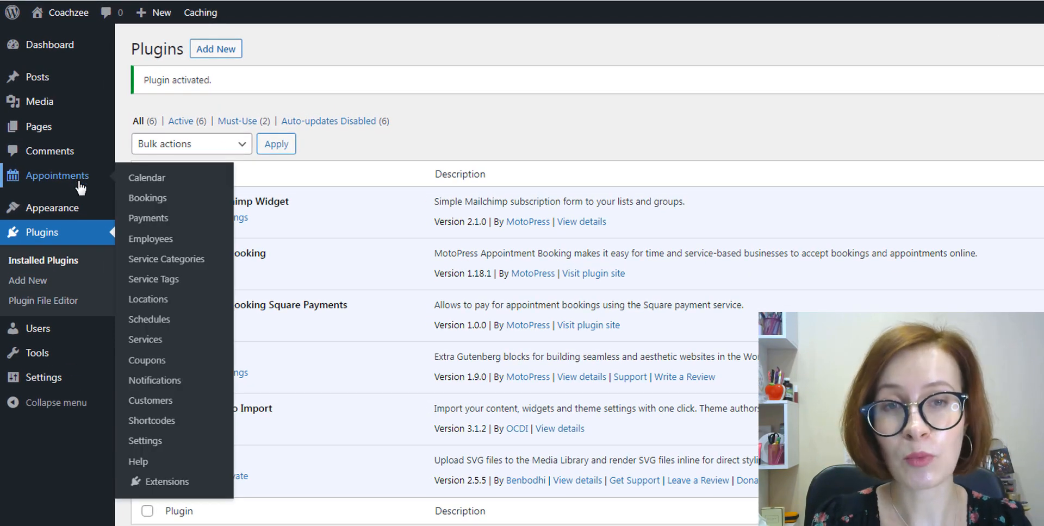
{"action": "mouse_move", "coordinate": [181, 276]}
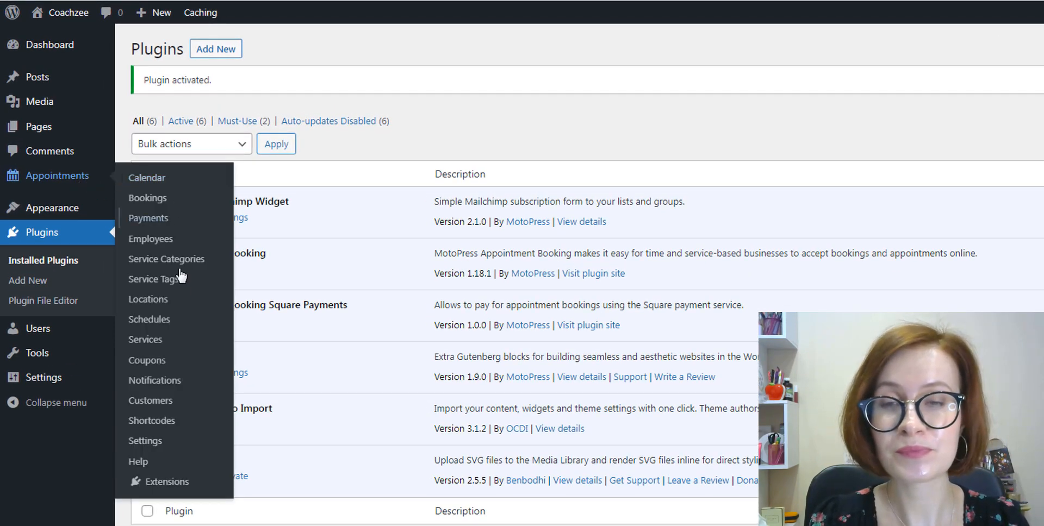
{"action": "mouse_move", "coordinate": [144, 440]}
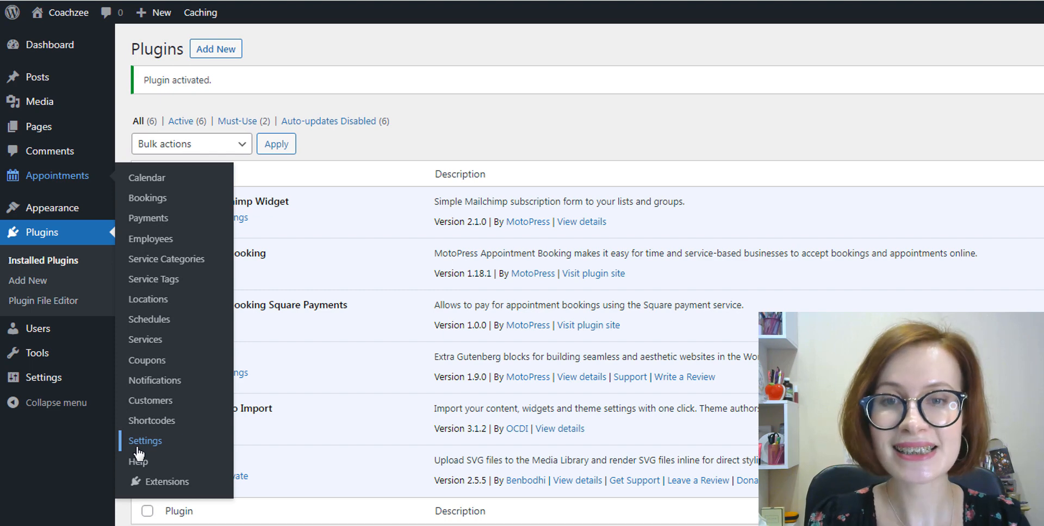
- Open the Appointments settings on the Payments tab
{"action": "left_click", "coordinate": [145, 440]}
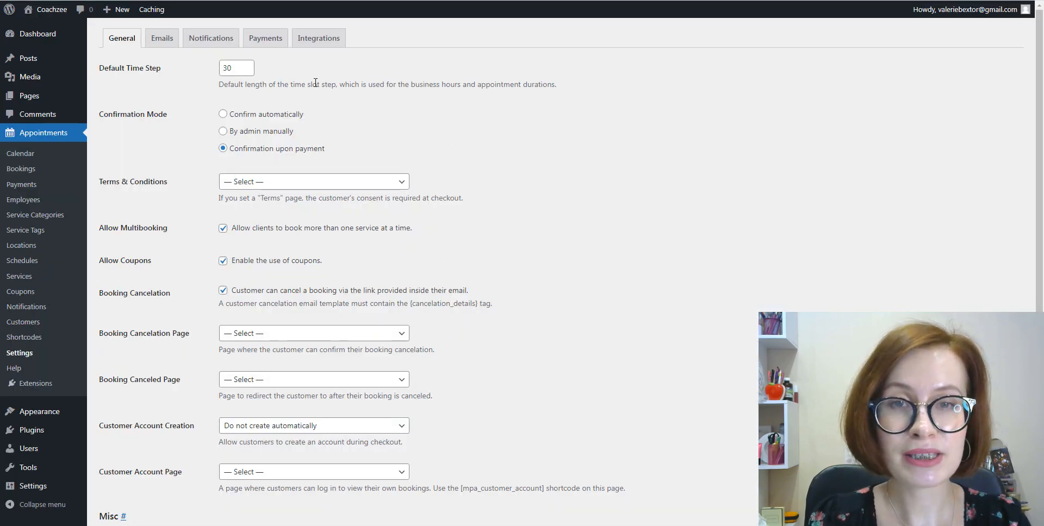
{"action": "left_click", "coordinate": [265, 38]}
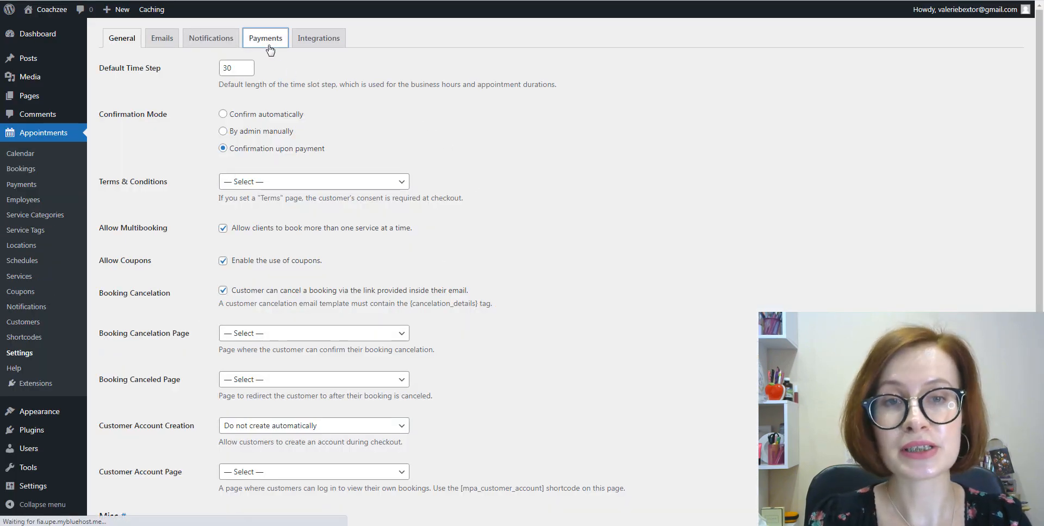
{"action": "left_click", "coordinate": [265, 38]}
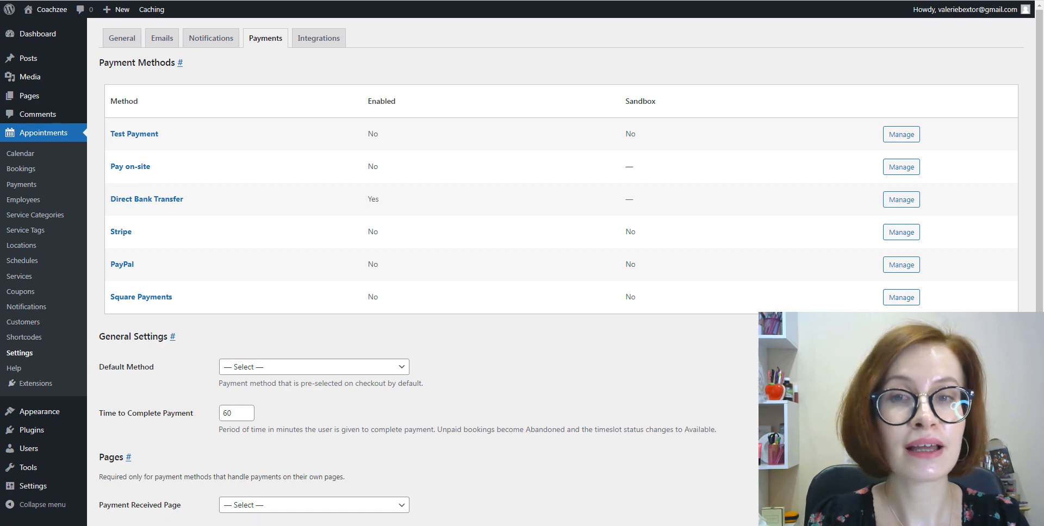
{"action": "mouse_move", "coordinate": [902, 297]}
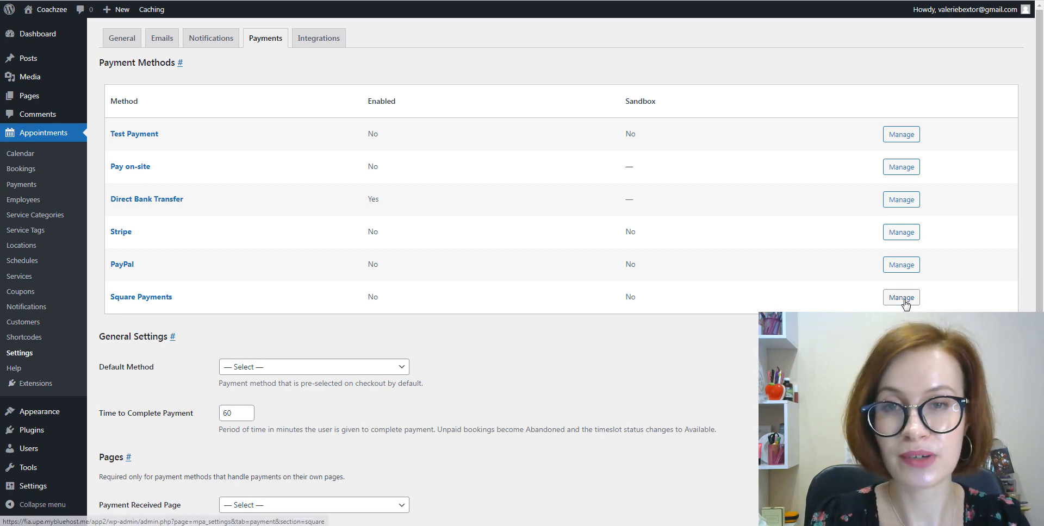
- Enable the Square Payments method with Sandbox Mode turned on
{"action": "left_click", "coordinate": [900, 298]}
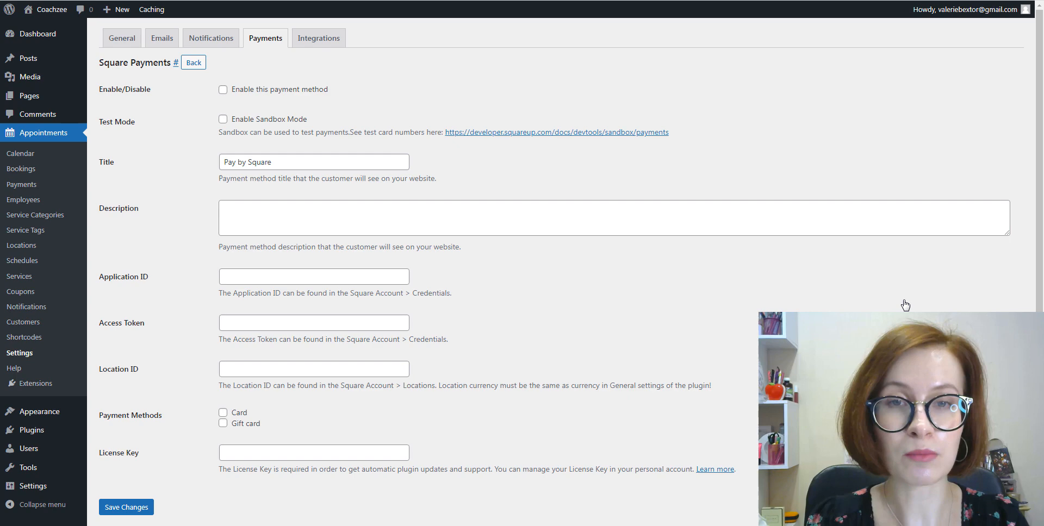
{"action": "mouse_move", "coordinate": [327, 115]}
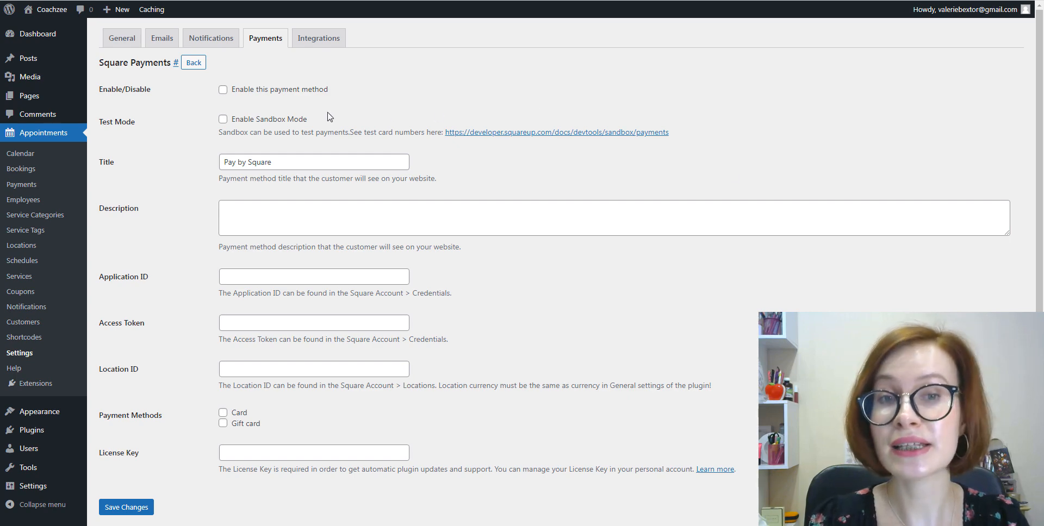
{"action": "mouse_move", "coordinate": [223, 94]}
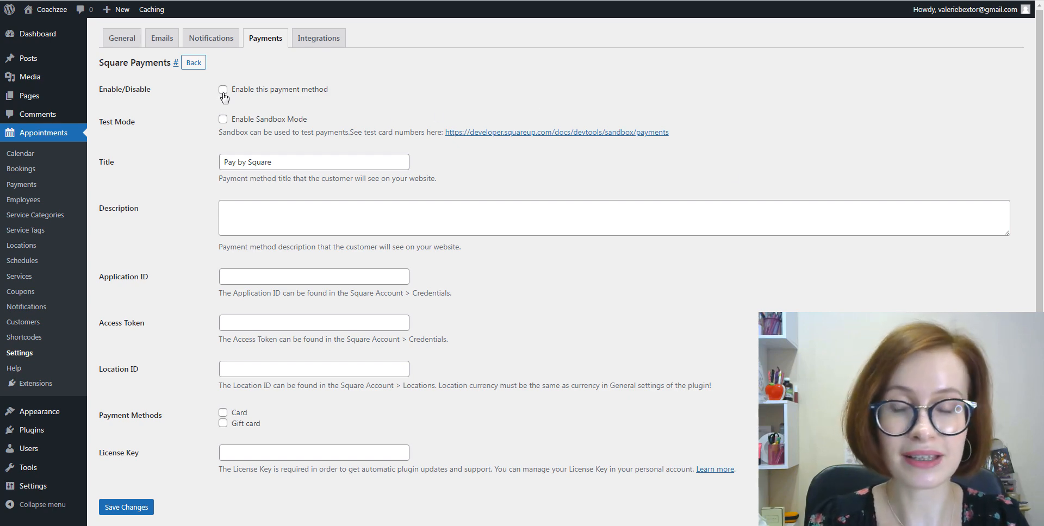
{"action": "left_click", "coordinate": [223, 89]}
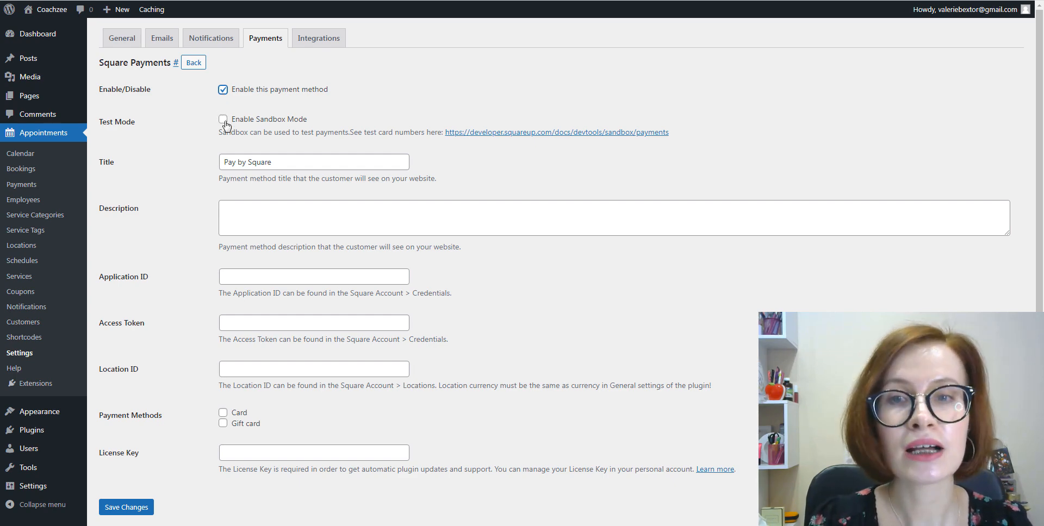
{"action": "left_click", "coordinate": [223, 119]}
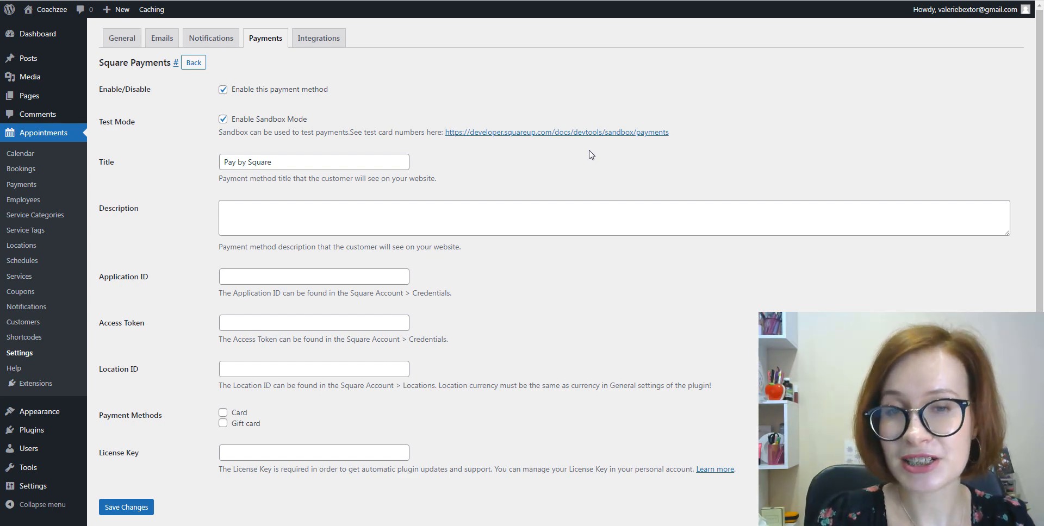
{"action": "left_click", "coordinate": [556, 131]}
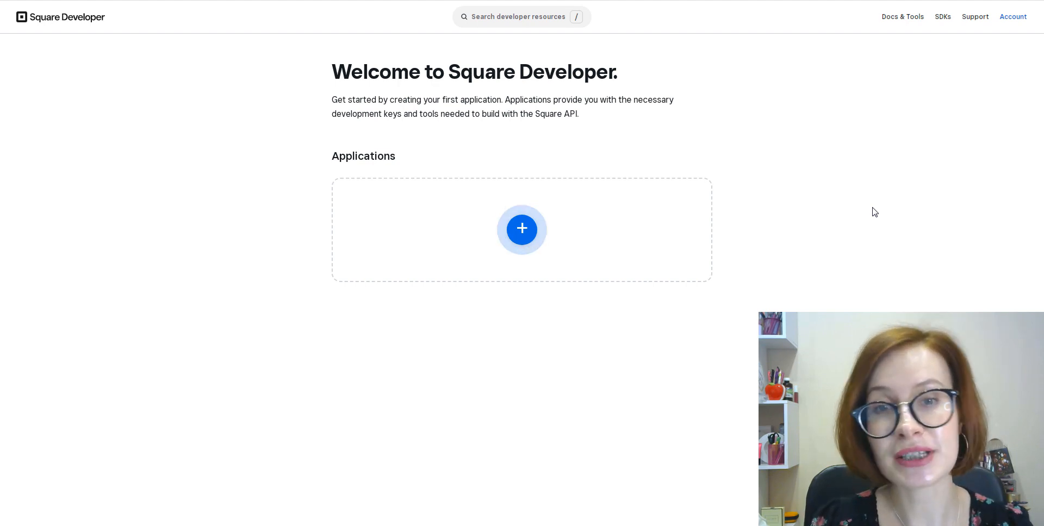
{"action": "mouse_move", "coordinate": [875, 212]}
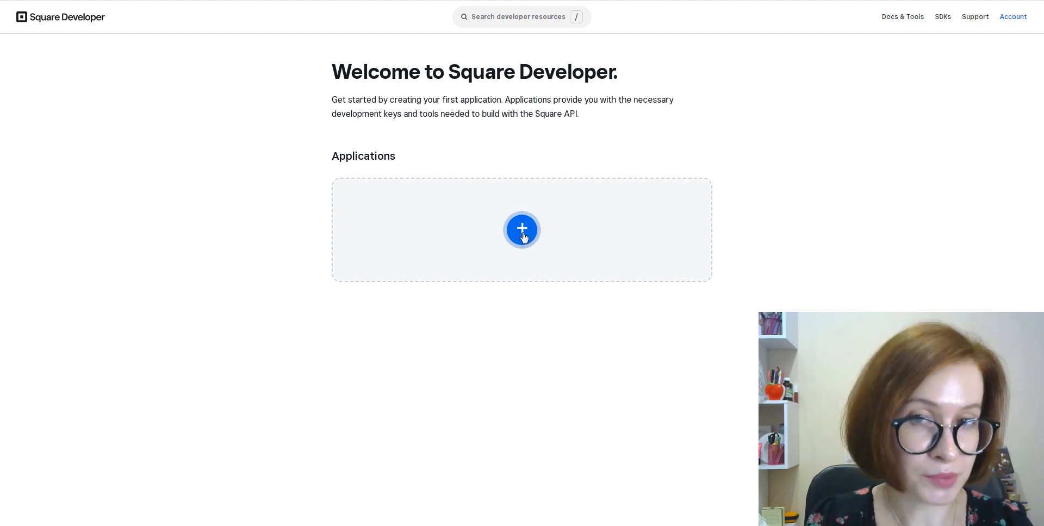
- Start a new Square application named App1 and agree to the terms
{"action": "left_click", "coordinate": [522, 229]}
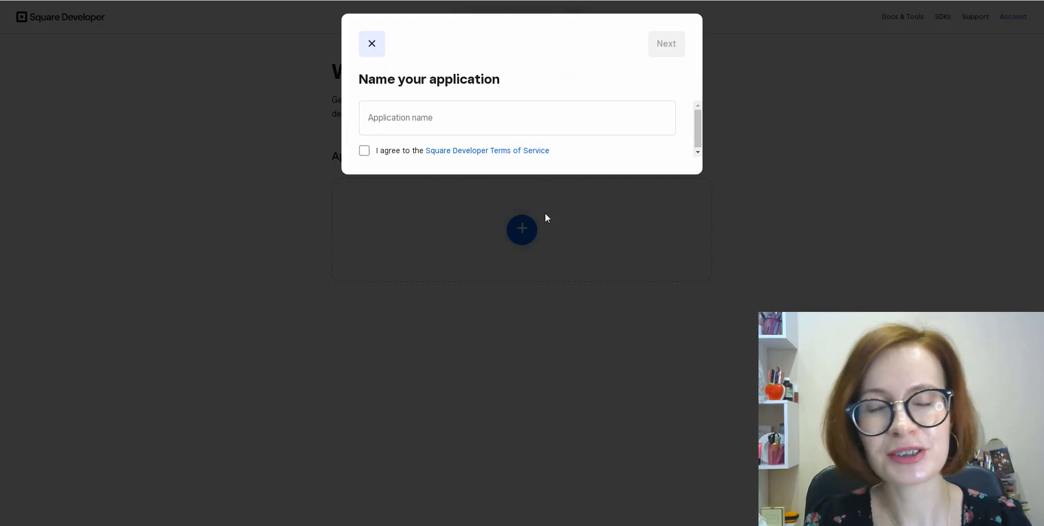
{"action": "left_click", "coordinate": [517, 118]}
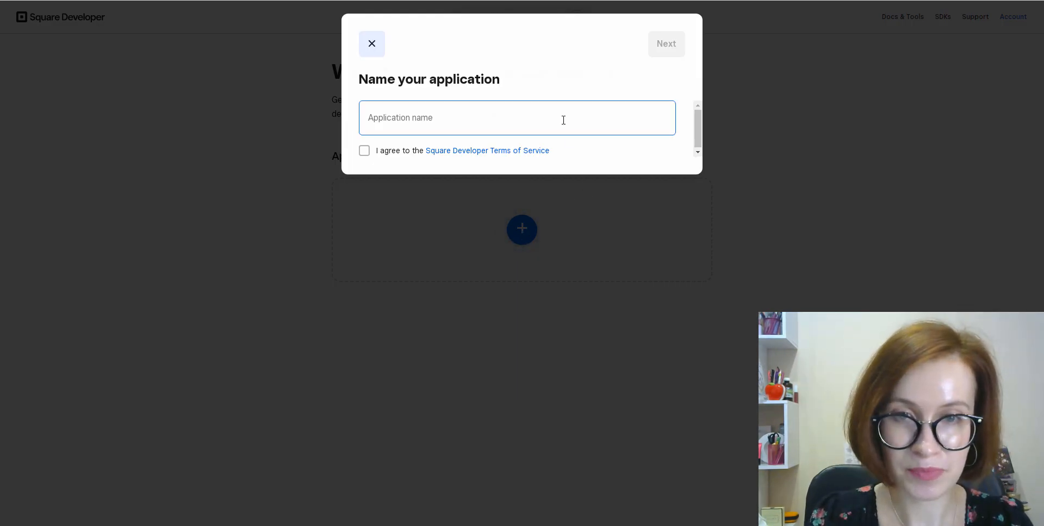
{"action": "type", "text": "App"}
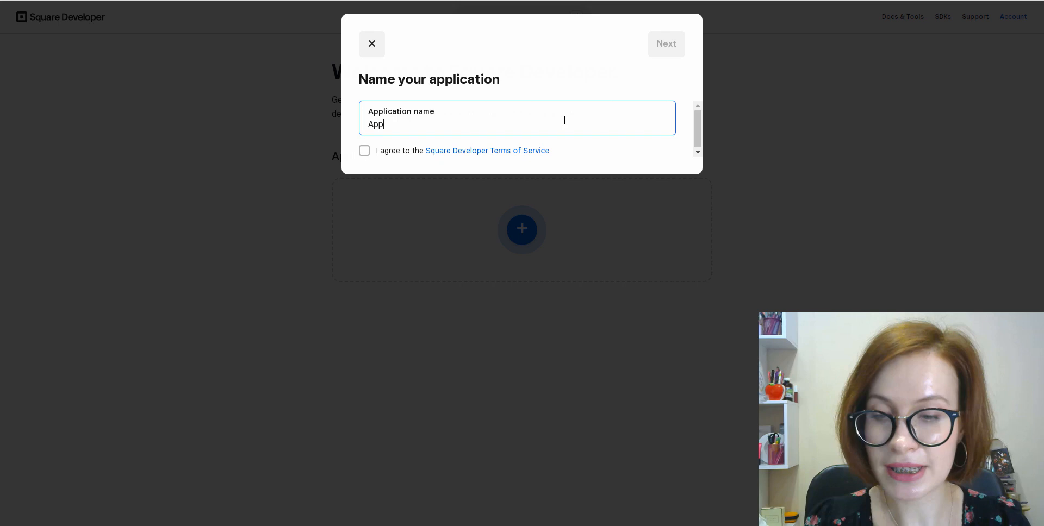
{"action": "left_click", "coordinate": [365, 151]}
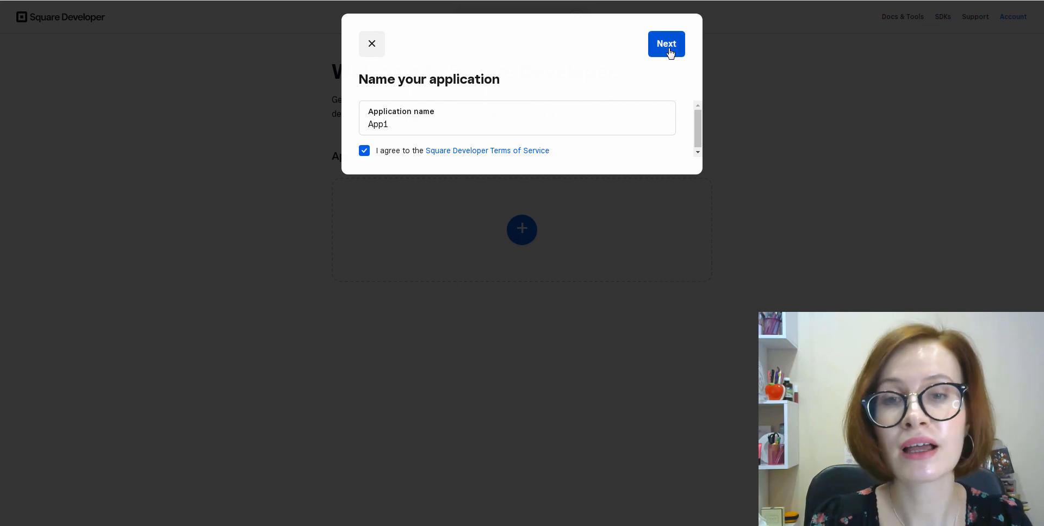
{"action": "left_click", "coordinate": [666, 44]}
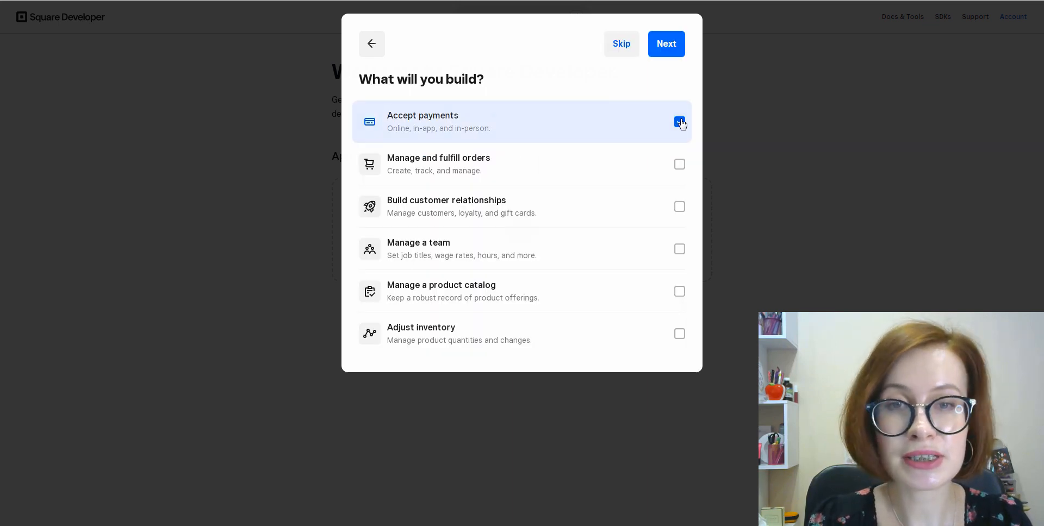
- Add order management and customer relationship features, mark the app for personal use, and finish
{"action": "left_click", "coordinate": [679, 165]}
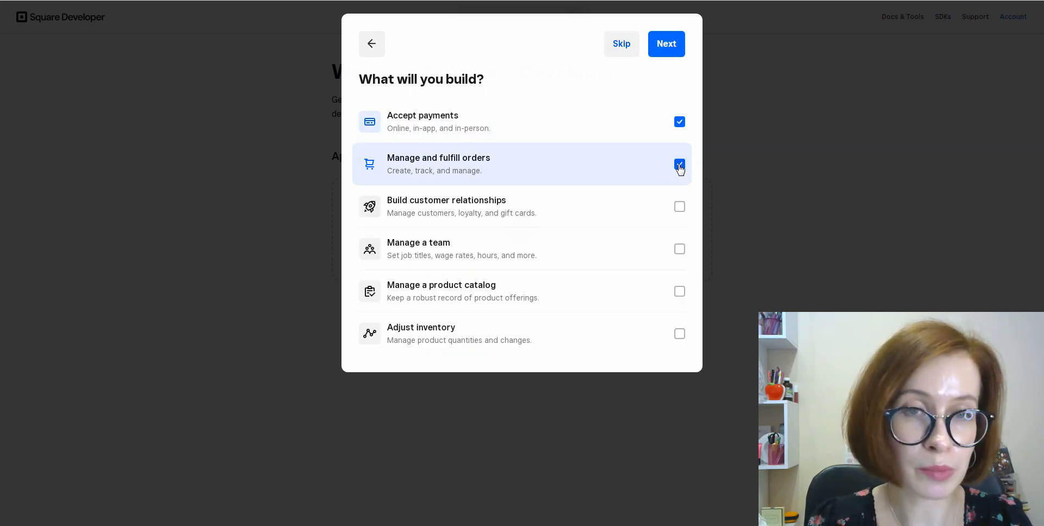
{"action": "left_click", "coordinate": [679, 206]}
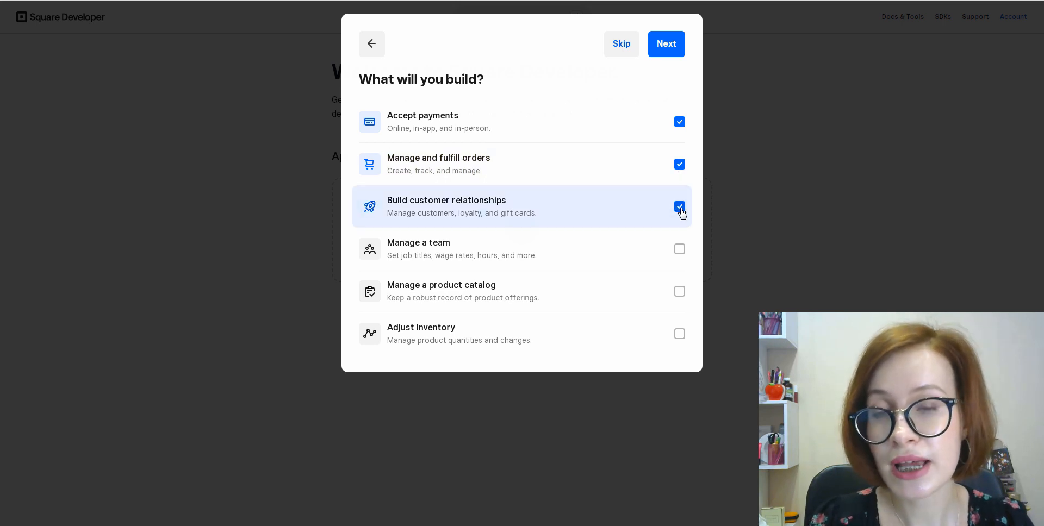
{"action": "left_click", "coordinate": [665, 44]}
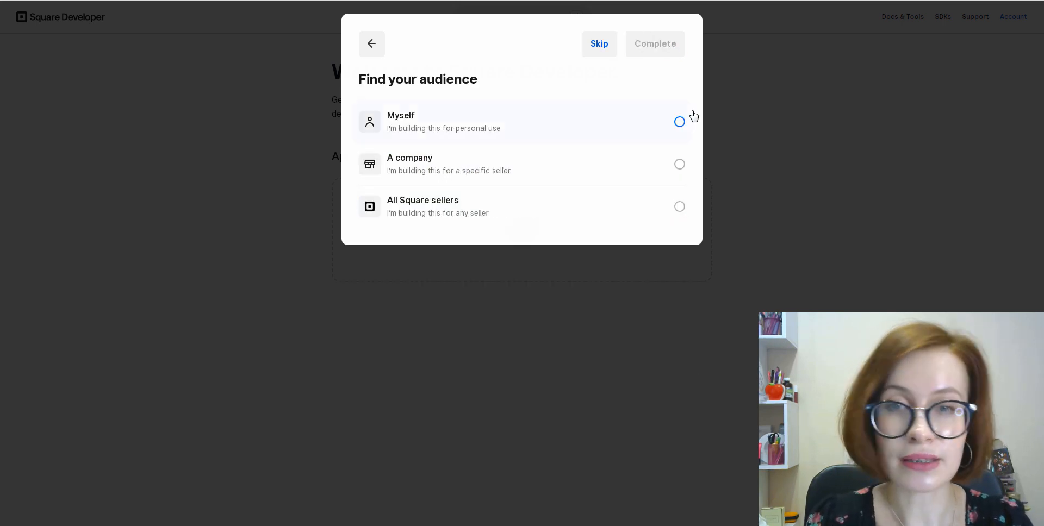
{"action": "left_click", "coordinate": [679, 121]}
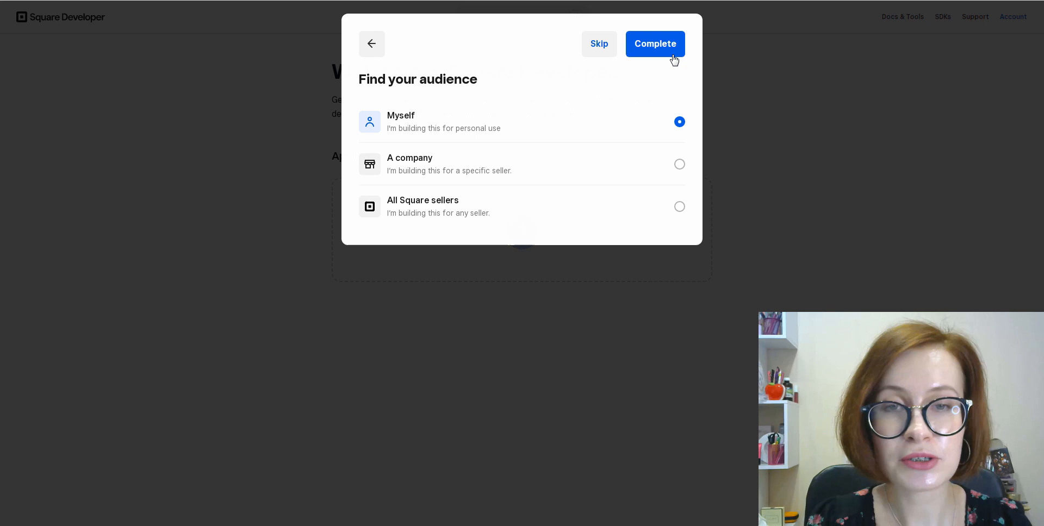
{"action": "left_click", "coordinate": [654, 45]}
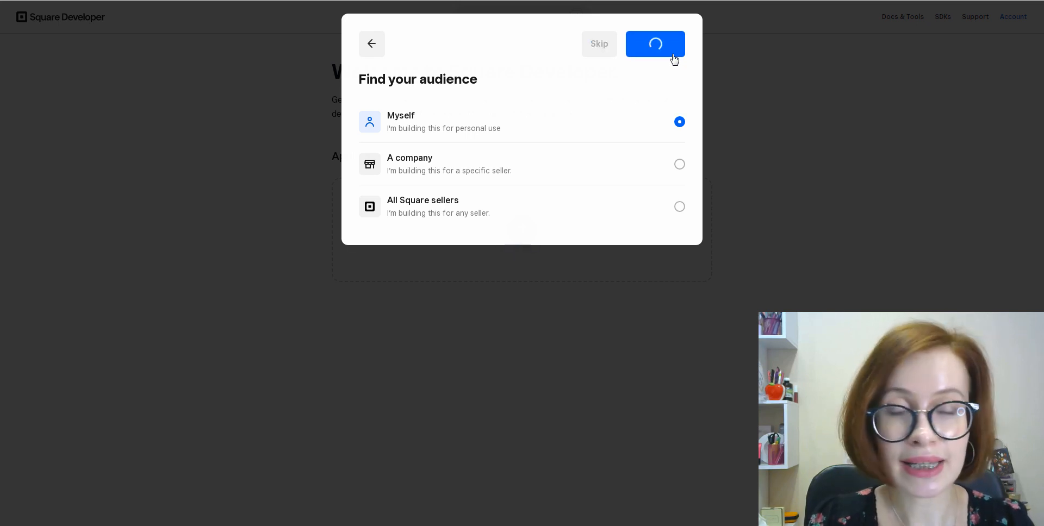
{"action": "left_click", "coordinate": [655, 44]}
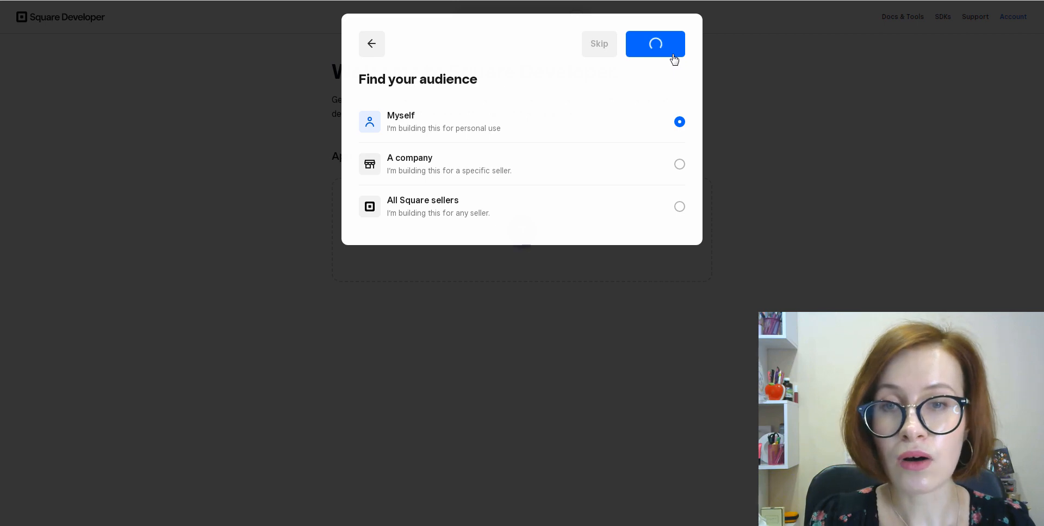
{"action": "left_click", "coordinate": [654, 44]}
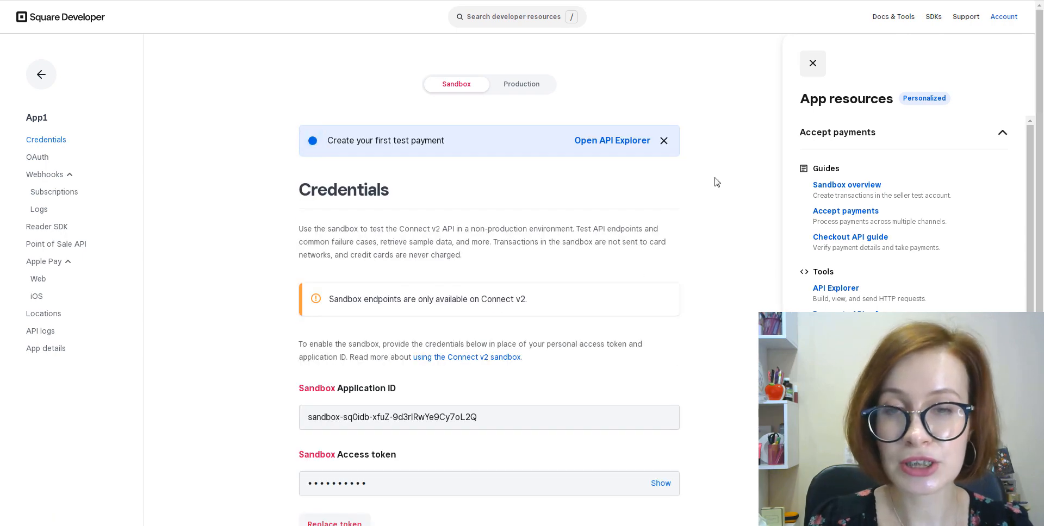
- Enter App1's sandbox Application ID and Access Token into the WordPress Square Payments fields
{"action": "left_click", "coordinate": [522, 84]}
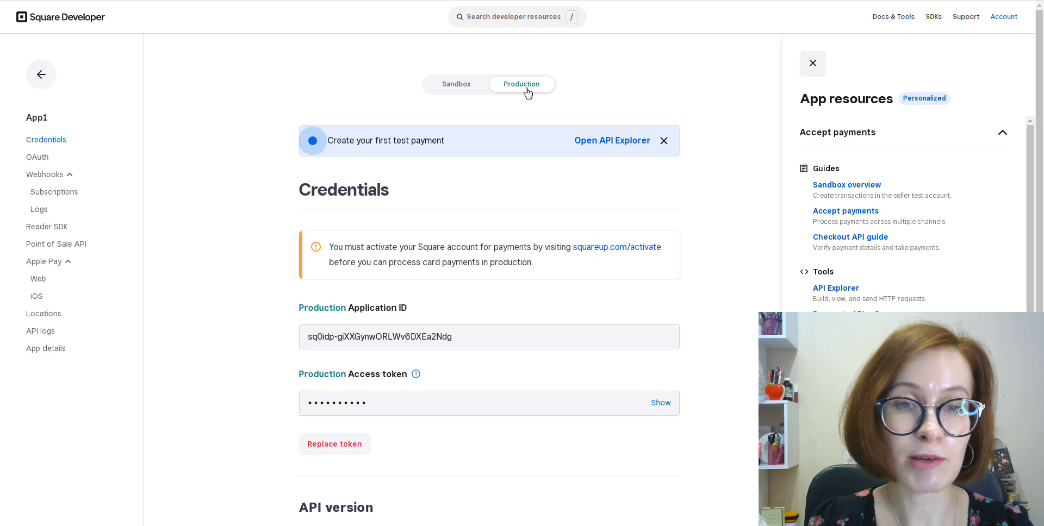
{"action": "mouse_move", "coordinate": [532, 100]}
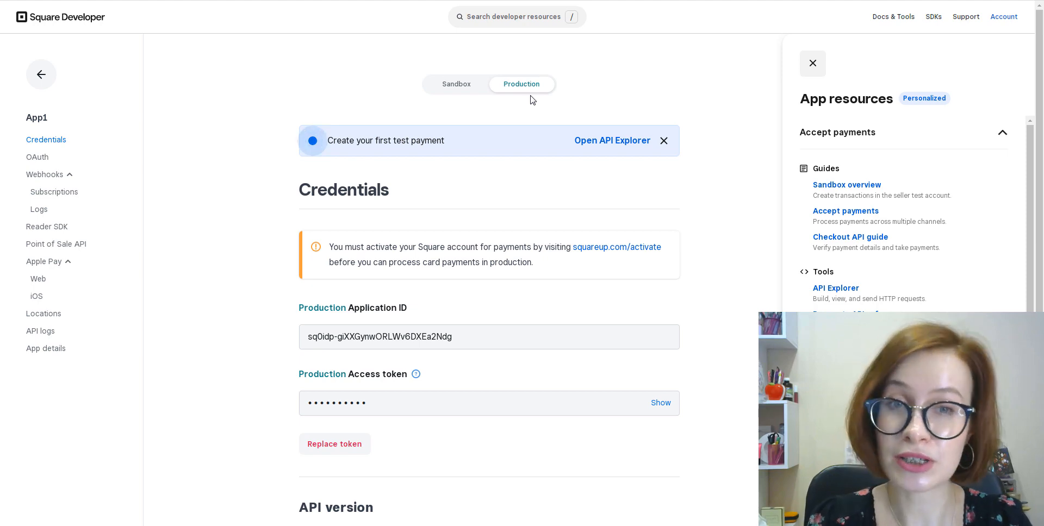
{"action": "left_click", "coordinate": [457, 84]}
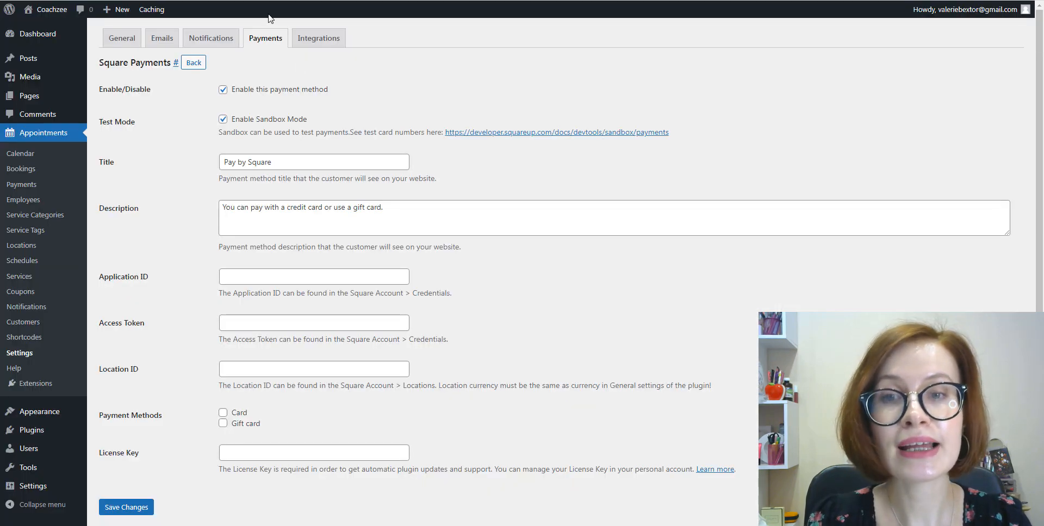
{"action": "right_click", "coordinate": [314, 276]}
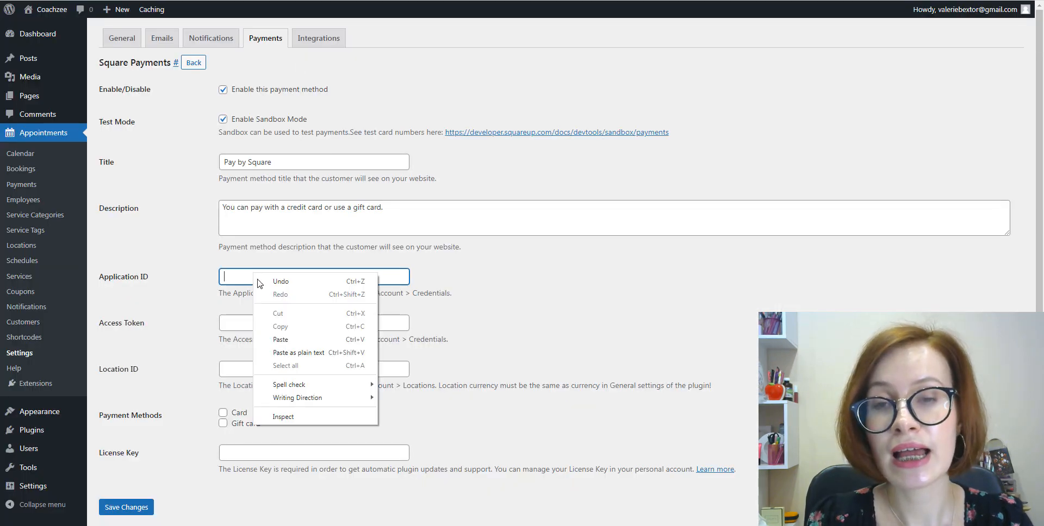
{"action": "left_click", "coordinate": [281, 339]}
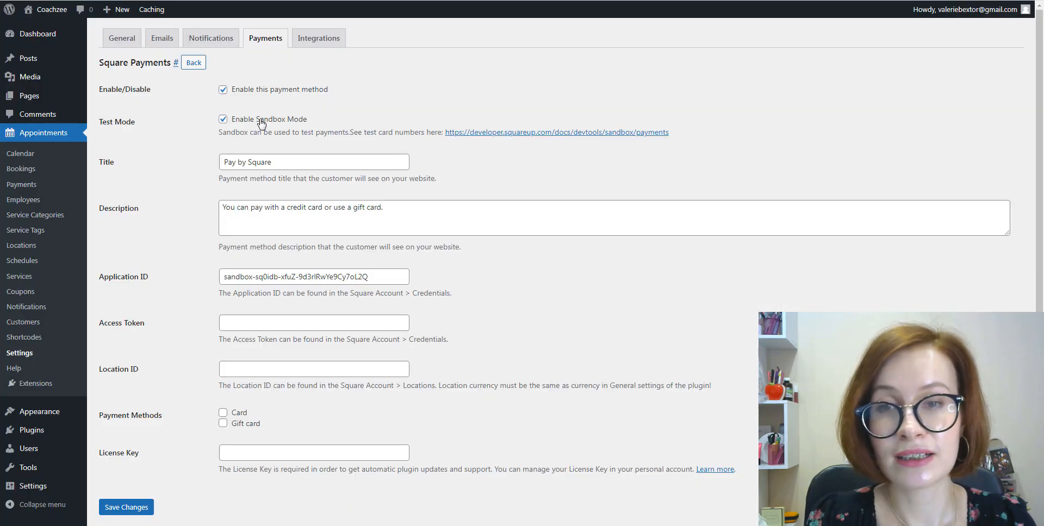
{"action": "type", "text": "••••••••••"}
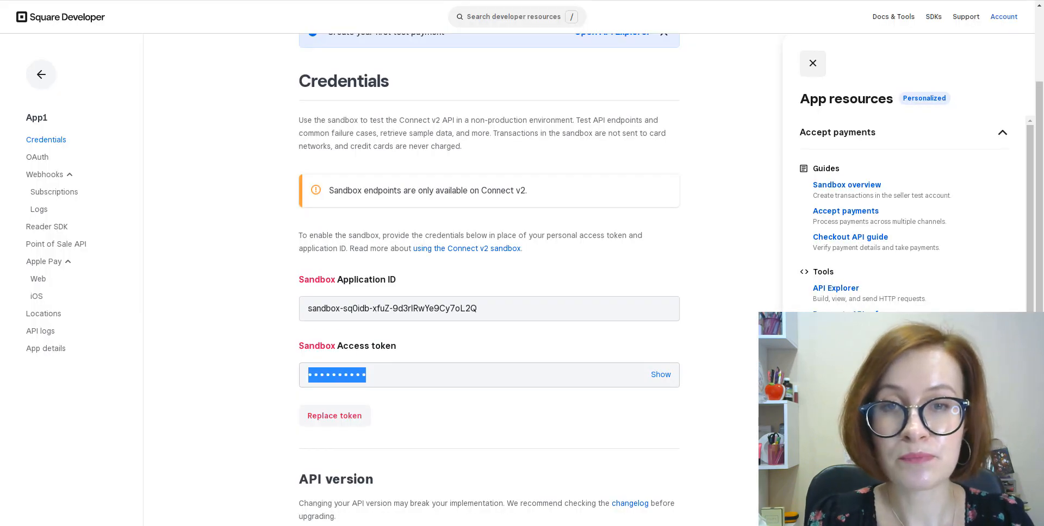
{"action": "mouse_move", "coordinate": [122, 304]}
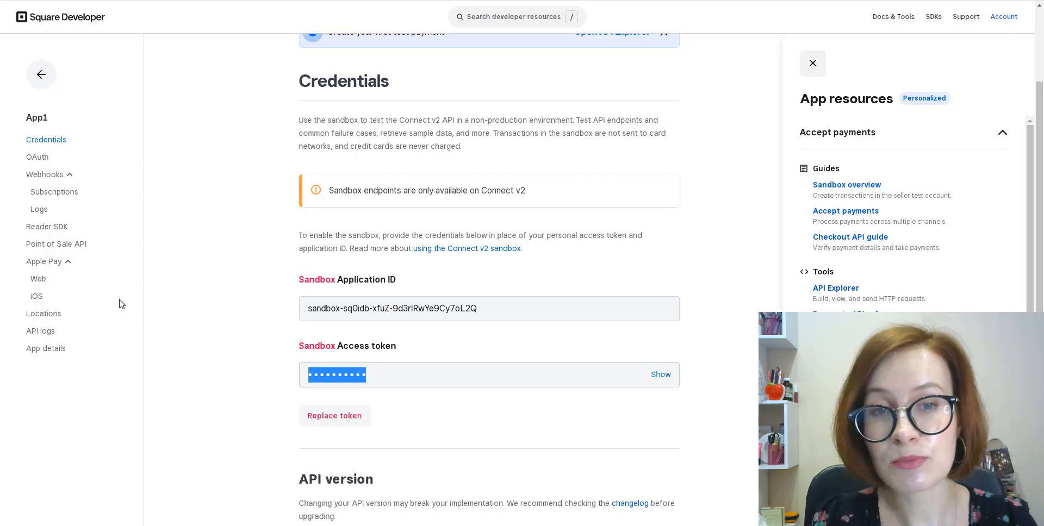
{"action": "left_click", "coordinate": [44, 313]}
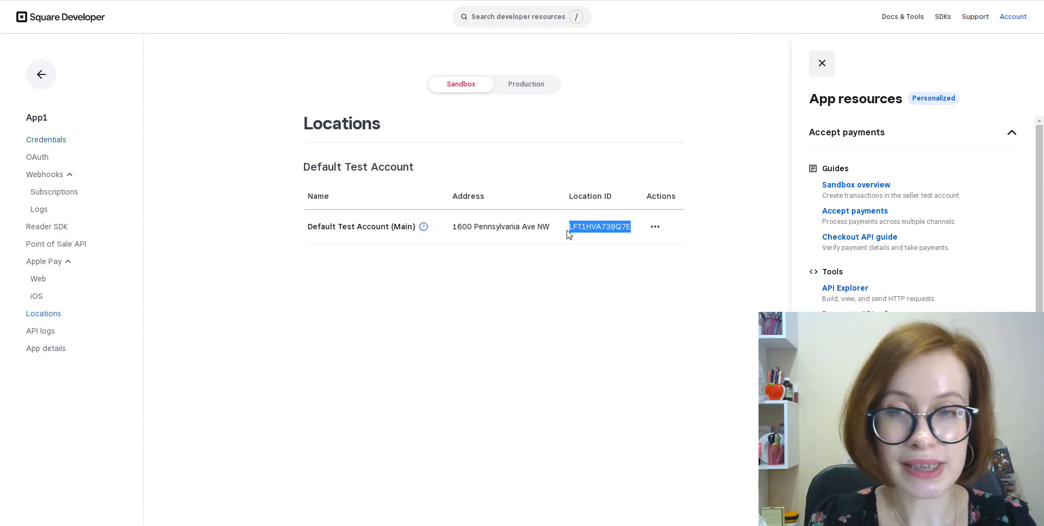
{"action": "mouse_move", "coordinate": [598, 275]}
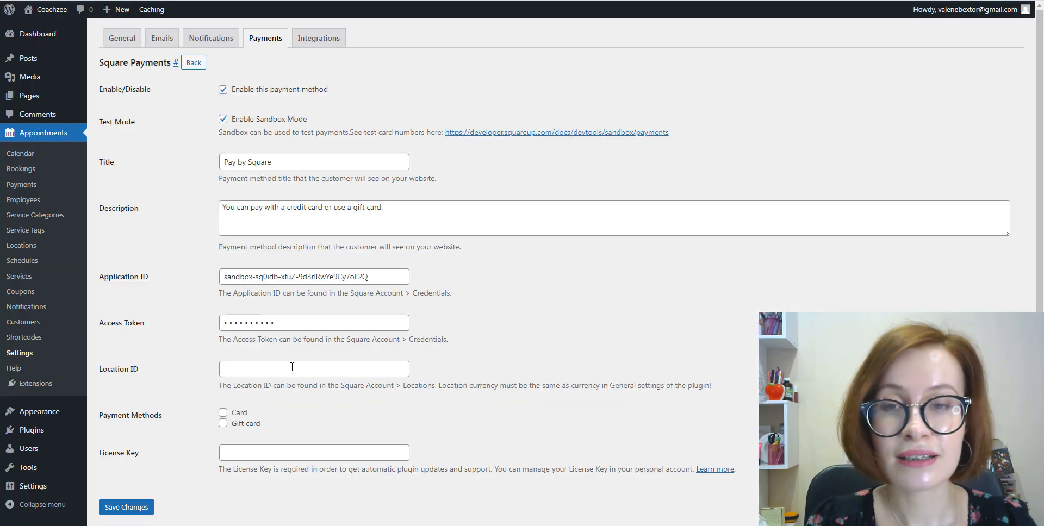
- Paste the sandbox Location ID, leave the license key empty, and save the settings
{"action": "right_click", "coordinate": [313, 369]}
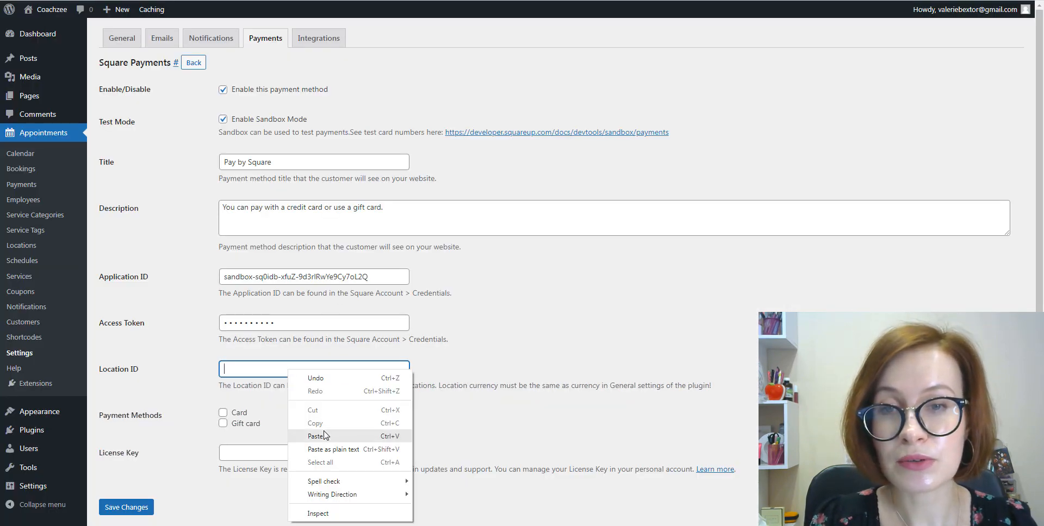
{"action": "left_click", "coordinate": [316, 437]}
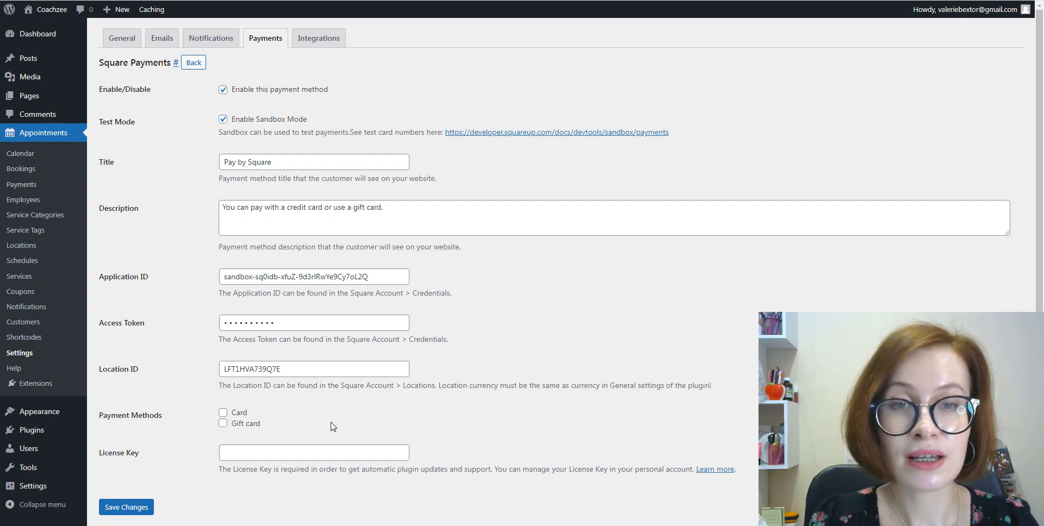
{"action": "mouse_move", "coordinate": [263, 419]}
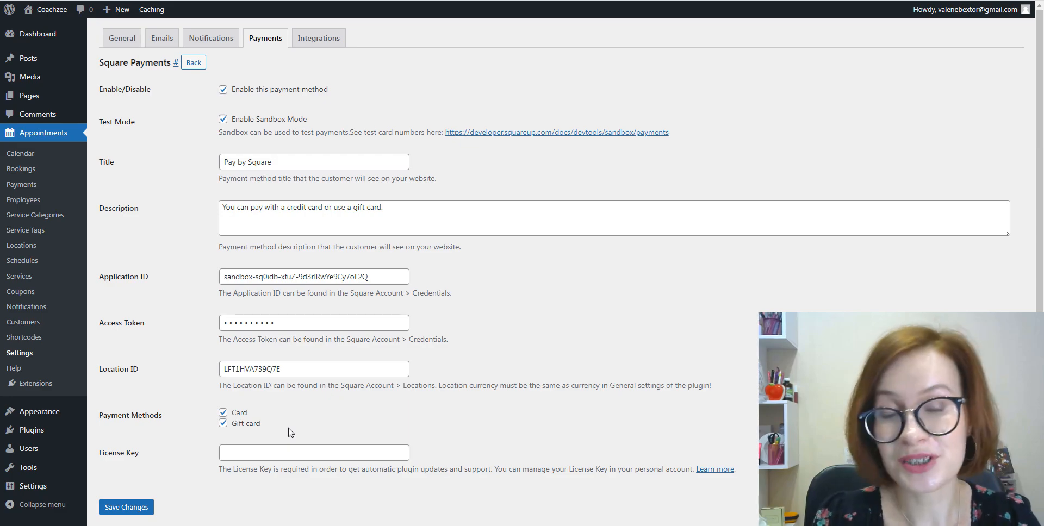
{"action": "mouse_move", "coordinate": [196, 476]}
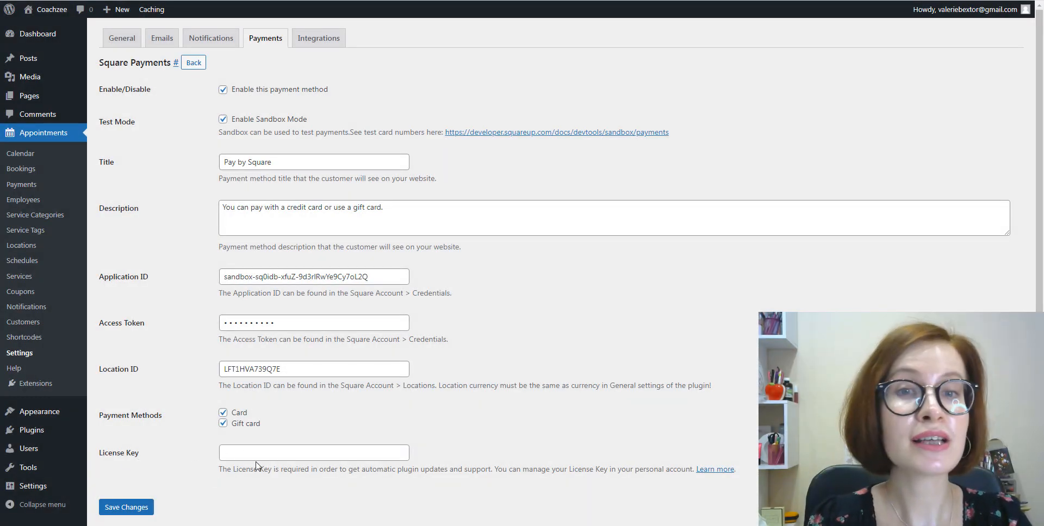
{"action": "left_click", "coordinate": [313, 452]}
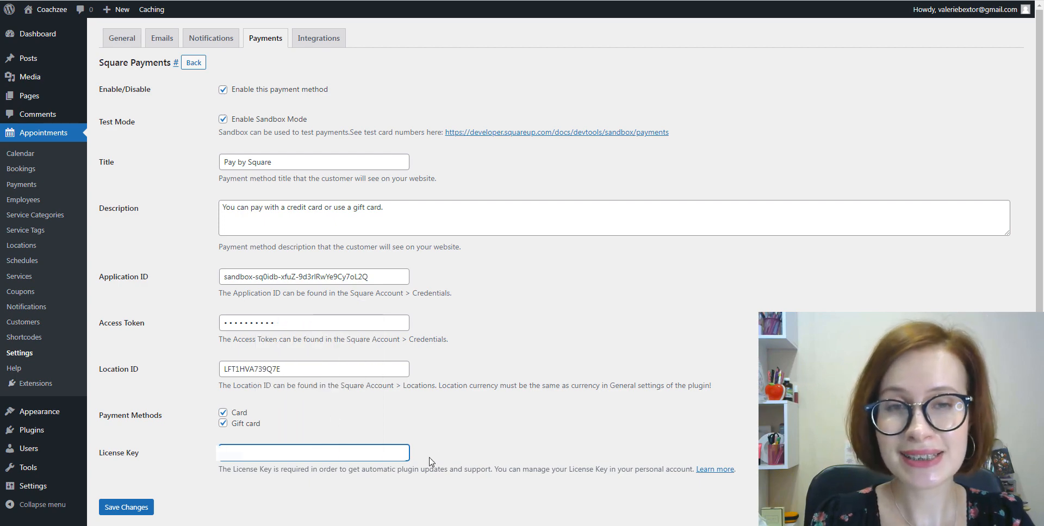
{"action": "mouse_move", "coordinate": [407, 496]}
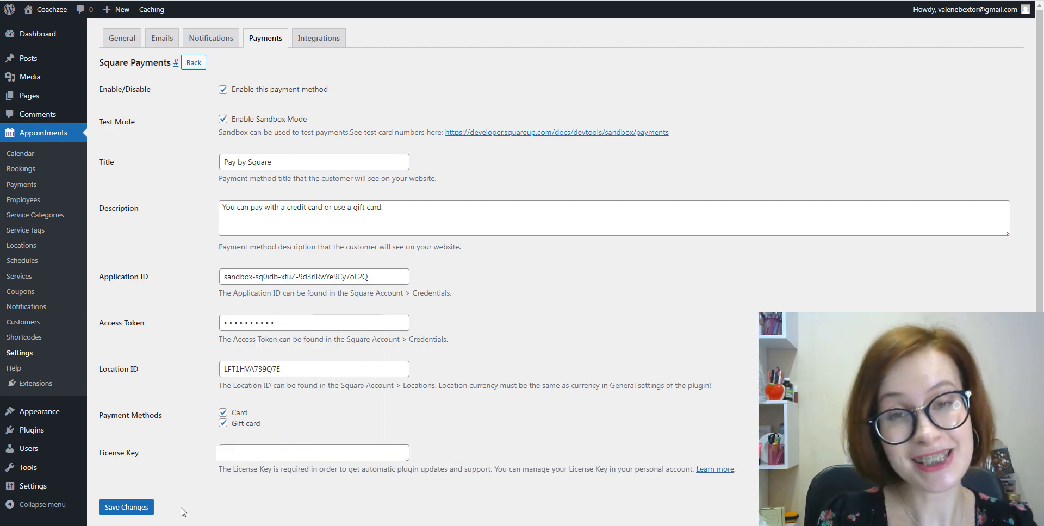
{"action": "left_click", "coordinate": [126, 508]}
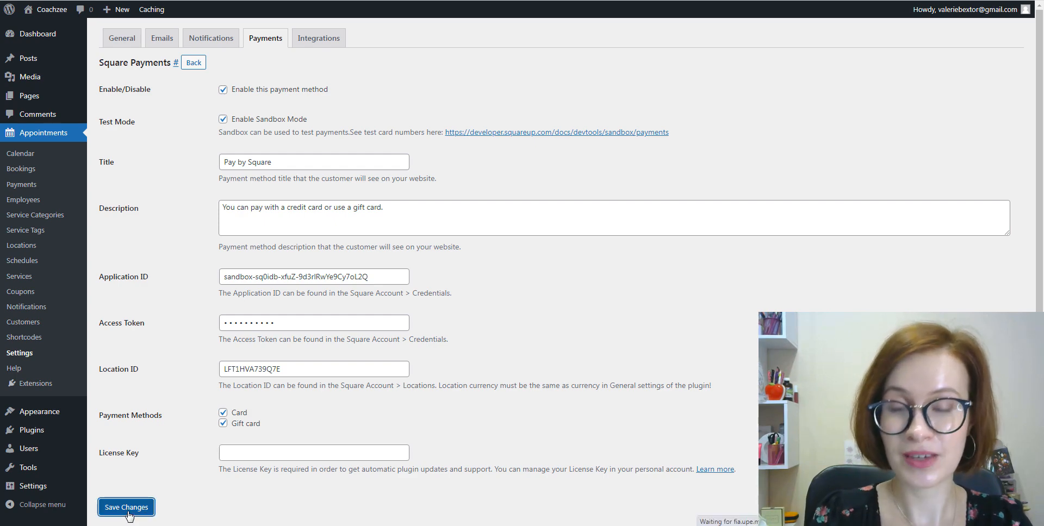
{"action": "left_click", "coordinate": [125, 507]}
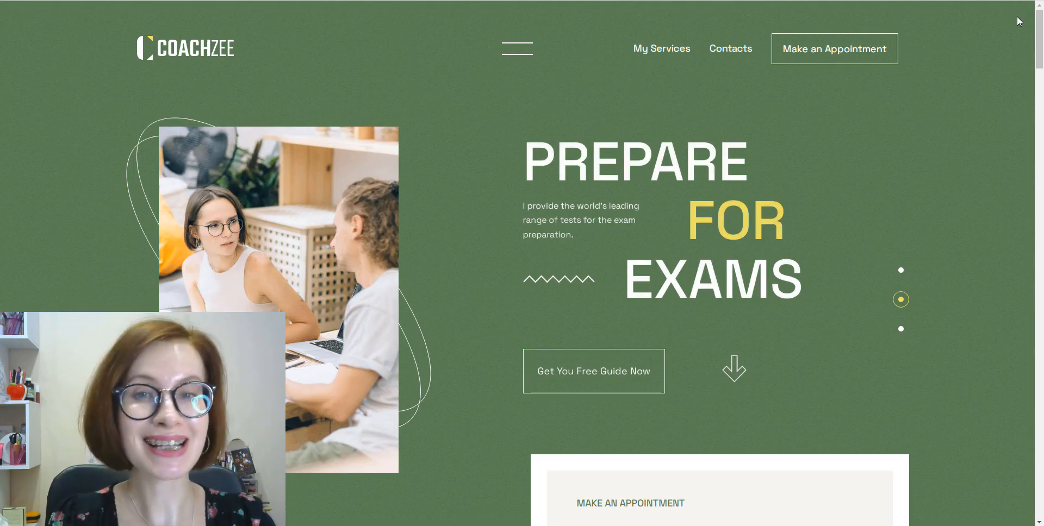
- Book English for work on July 27 at 10:00 am and proceed to checkout
{"action": "left_click", "coordinate": [833, 48]}
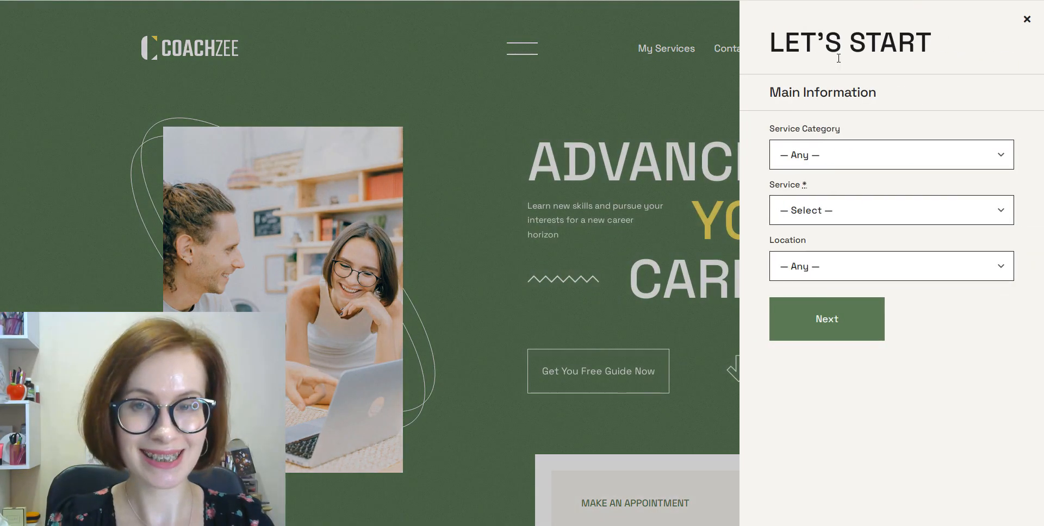
{"action": "left_click", "coordinate": [890, 209]}
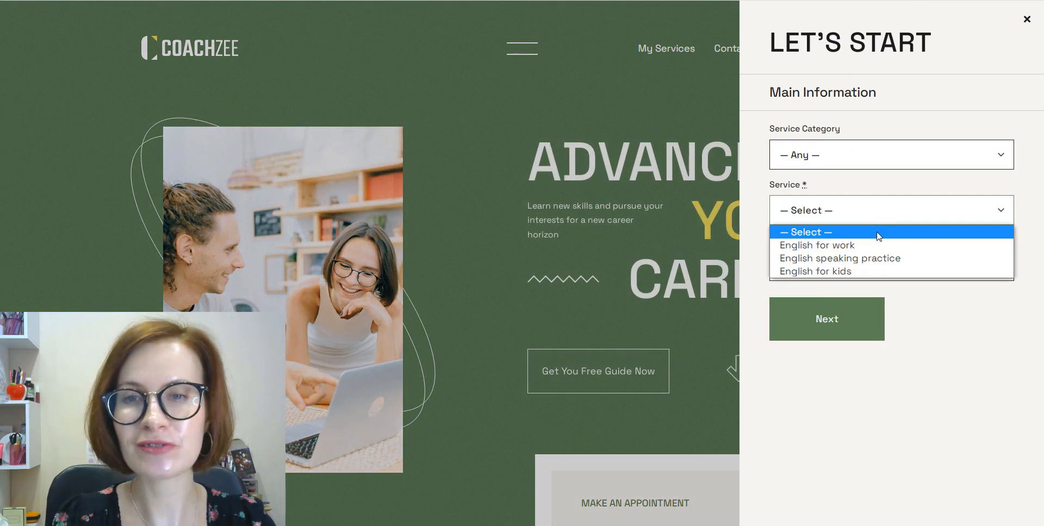
{"action": "left_click", "coordinate": [826, 319]}
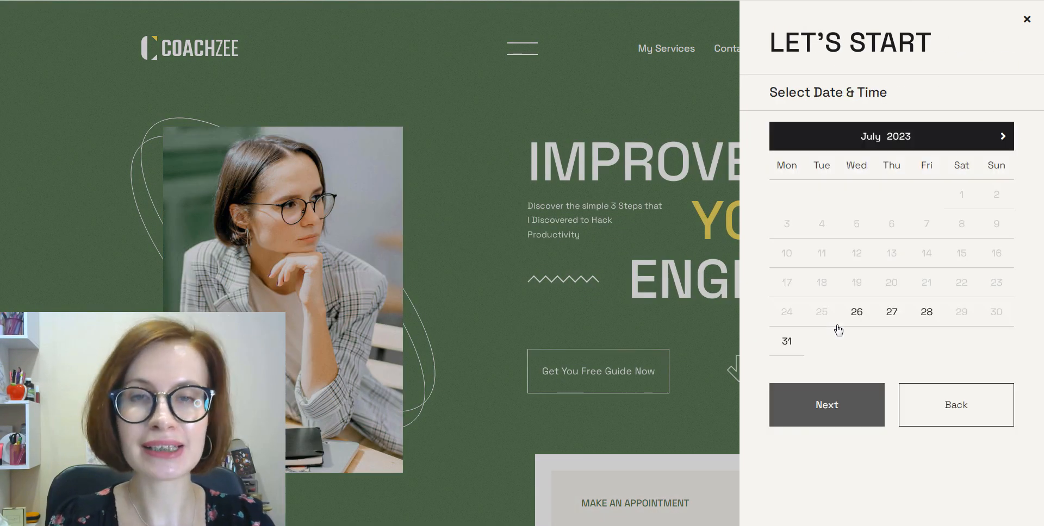
{"action": "left_click", "coordinate": [892, 311]}
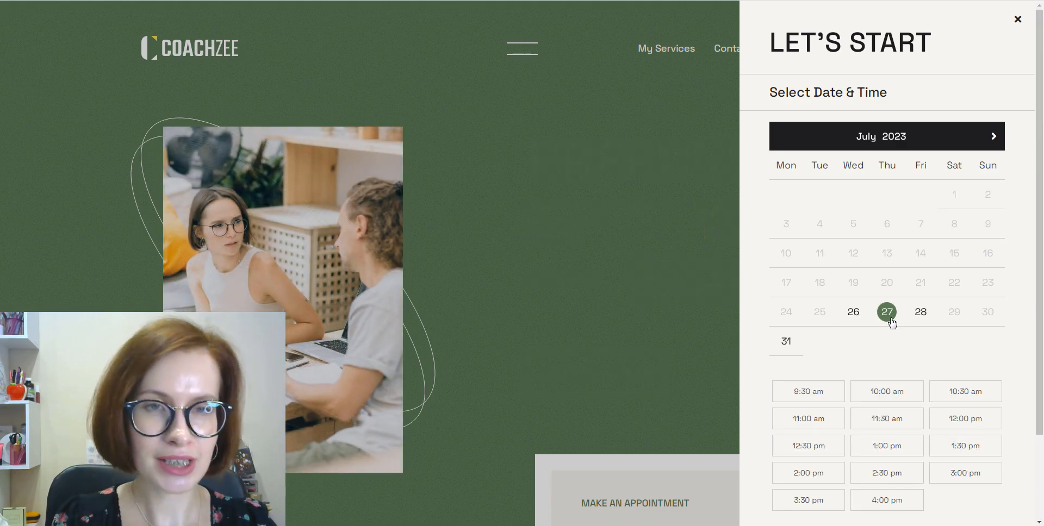
{"action": "left_click", "coordinate": [886, 391]}
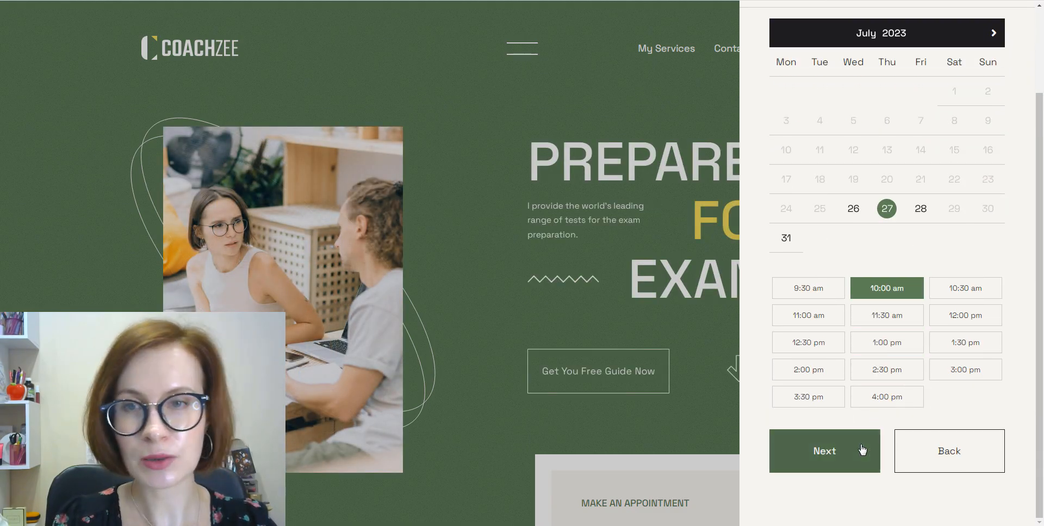
{"action": "left_click", "coordinate": [824, 452]}
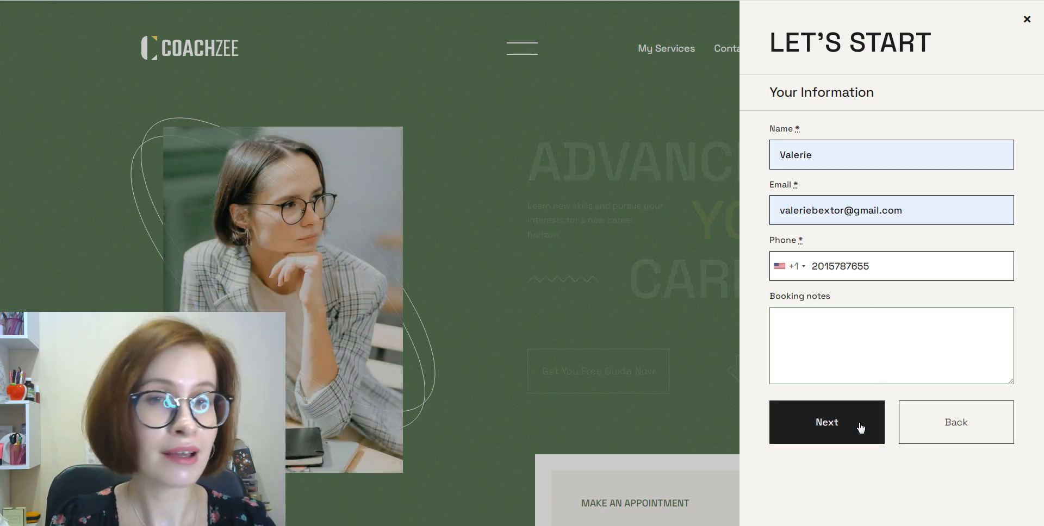
{"action": "left_click", "coordinate": [827, 422]}
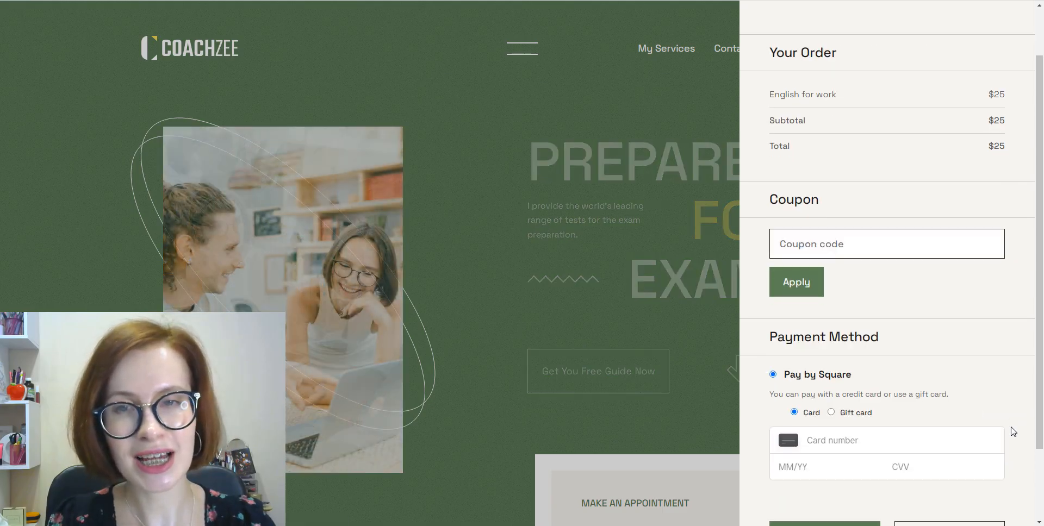
- Enter the test card number and card details, then reserve the $25 appointment
{"action": "scroll", "scroll_direction": "down", "scroll_amount": 3}
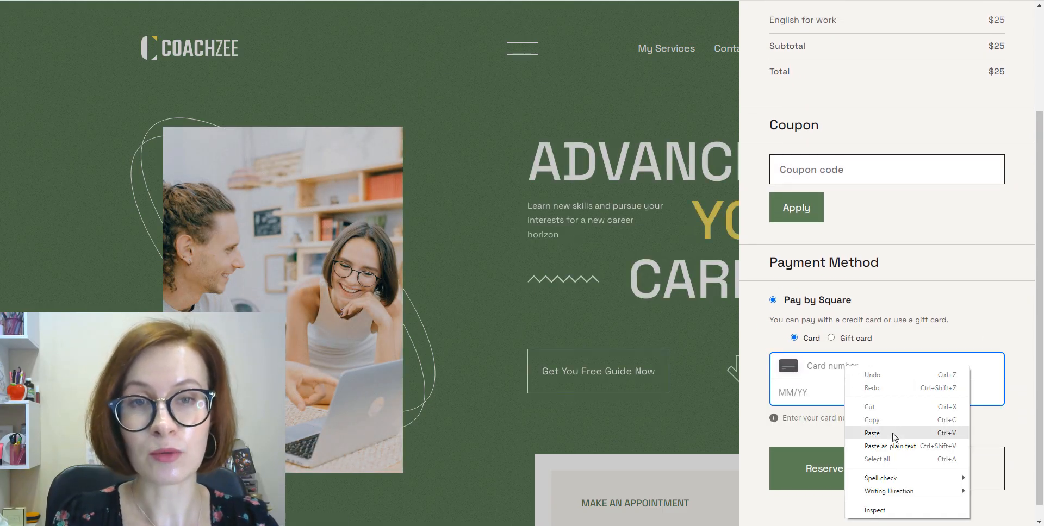
{"action": "left_click", "coordinate": [871, 433]}
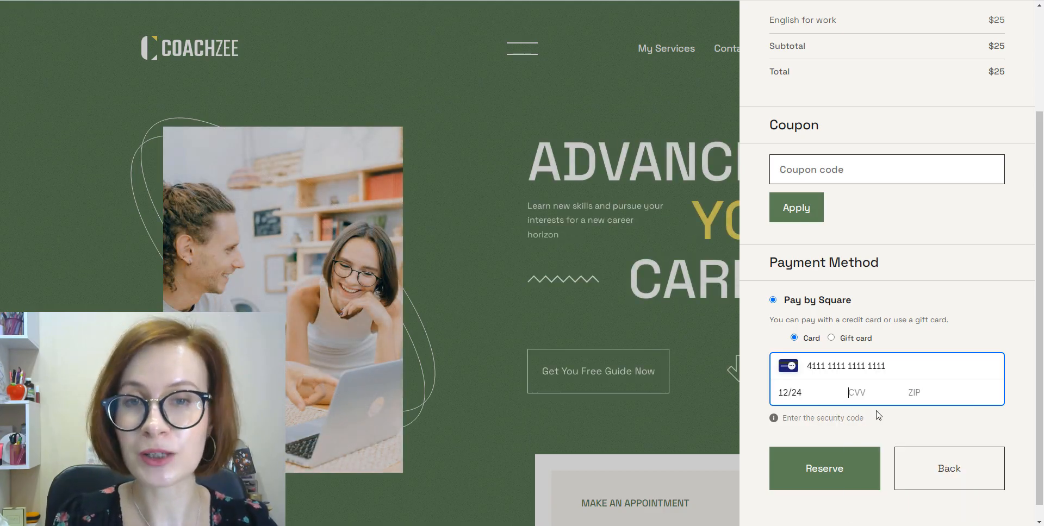
{"action": "type", "text": "110"}
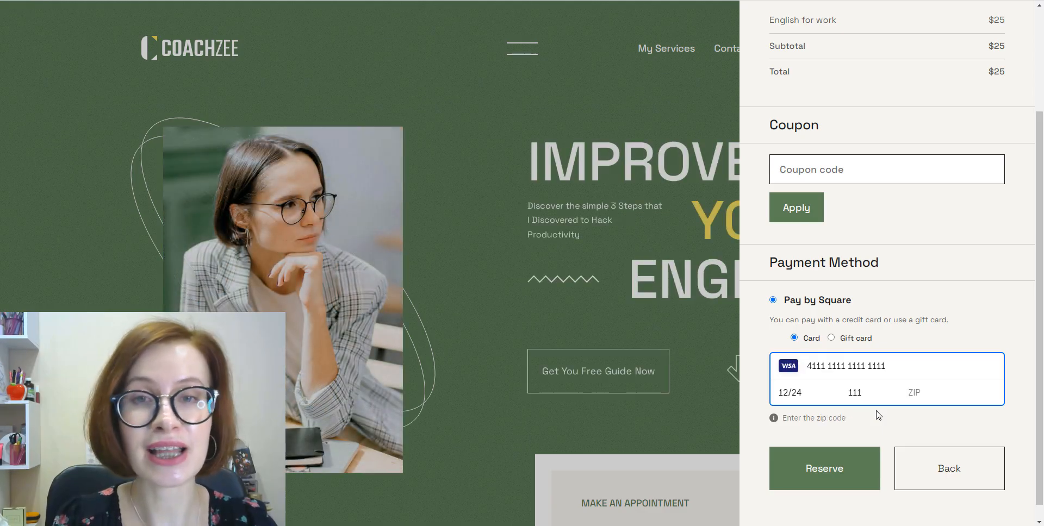
{"action": "type", "text": "00501"}
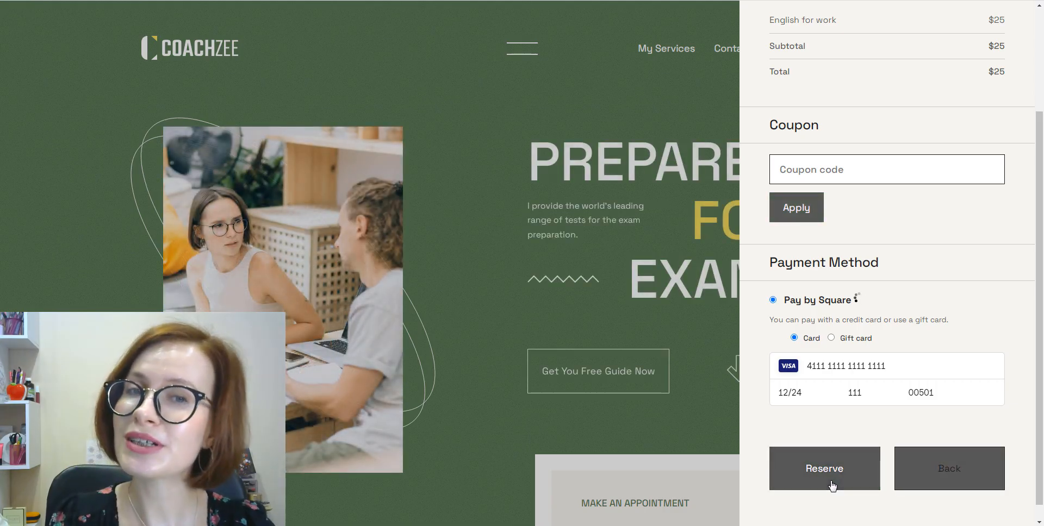
{"action": "left_click", "coordinate": [824, 469]}
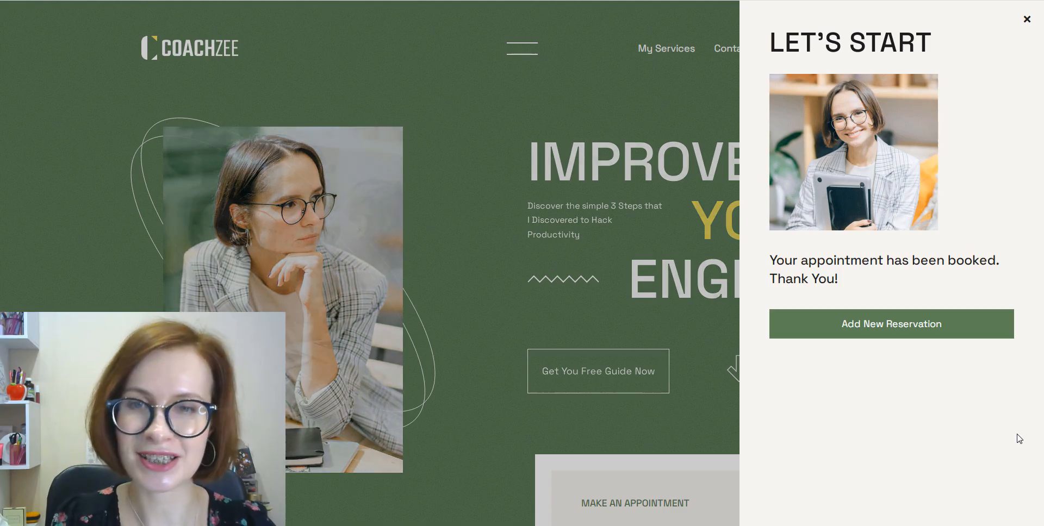
{"action": "left_click", "coordinate": [891, 324]}
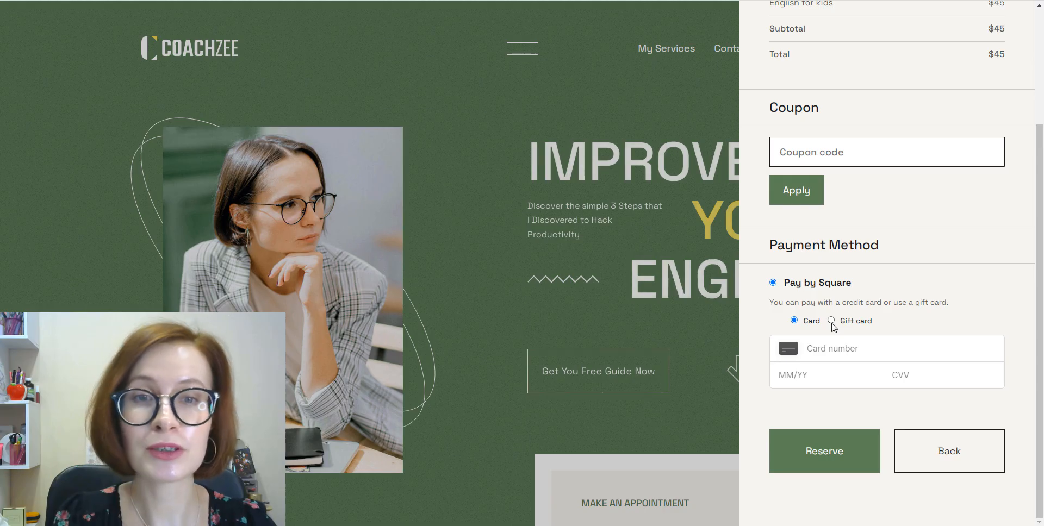
{"action": "left_click", "coordinate": [832, 321]}
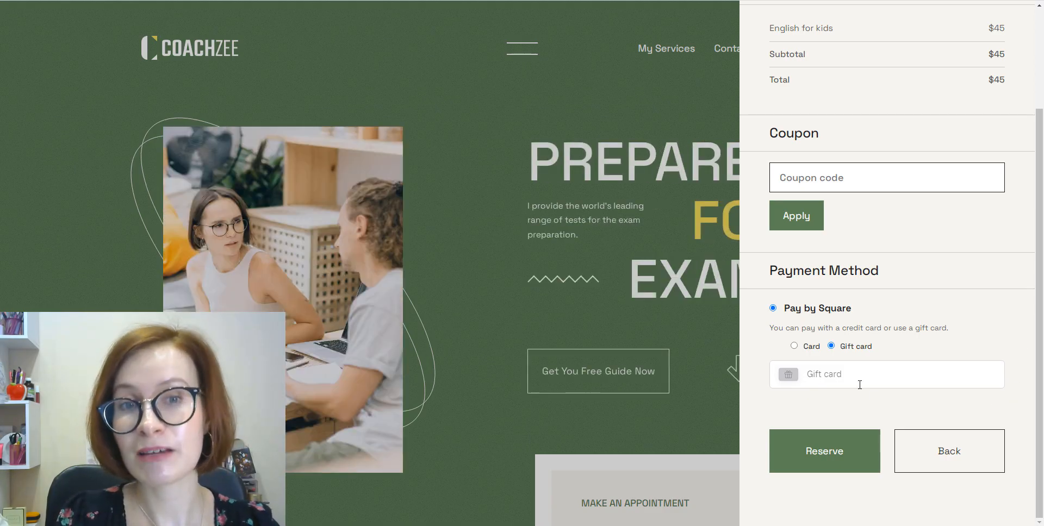
{"action": "type", "text": "7783 3200 0000 0000"}
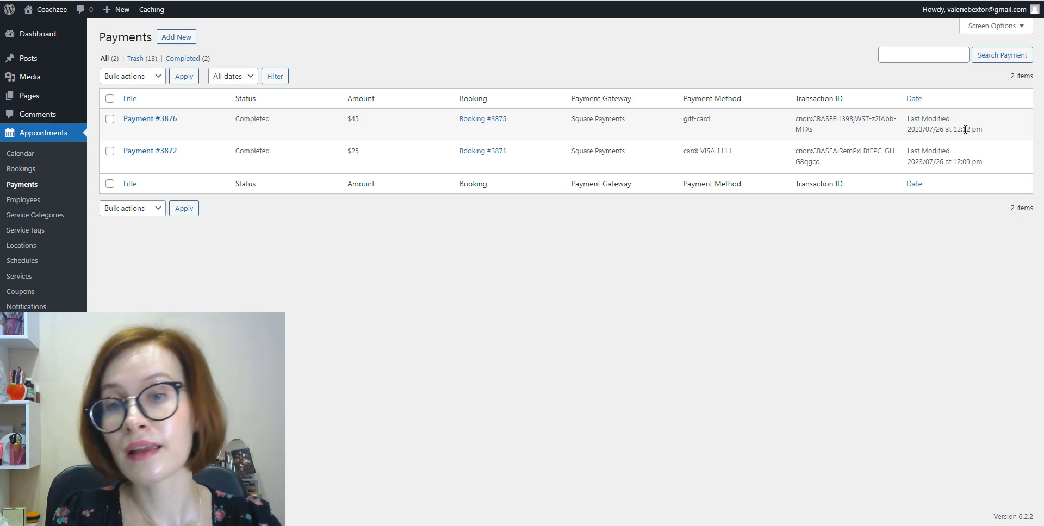
{"action": "mouse_move", "coordinate": [804, 66]}
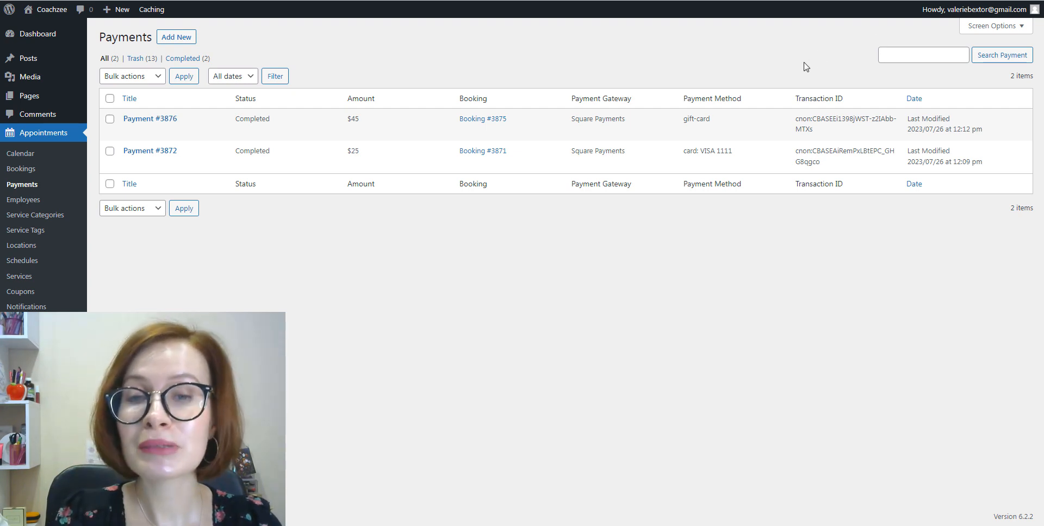
{"action": "mouse_move", "coordinate": [522, 243]}
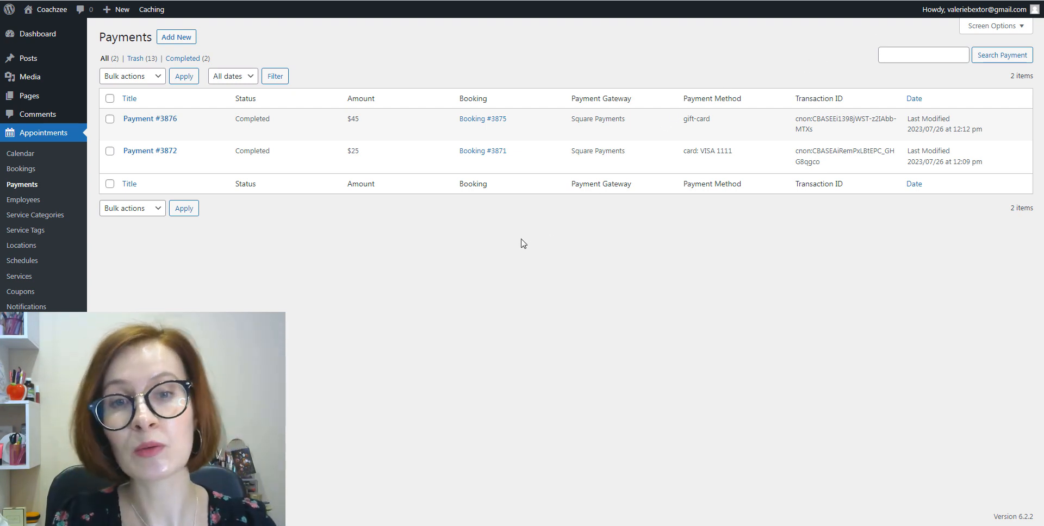